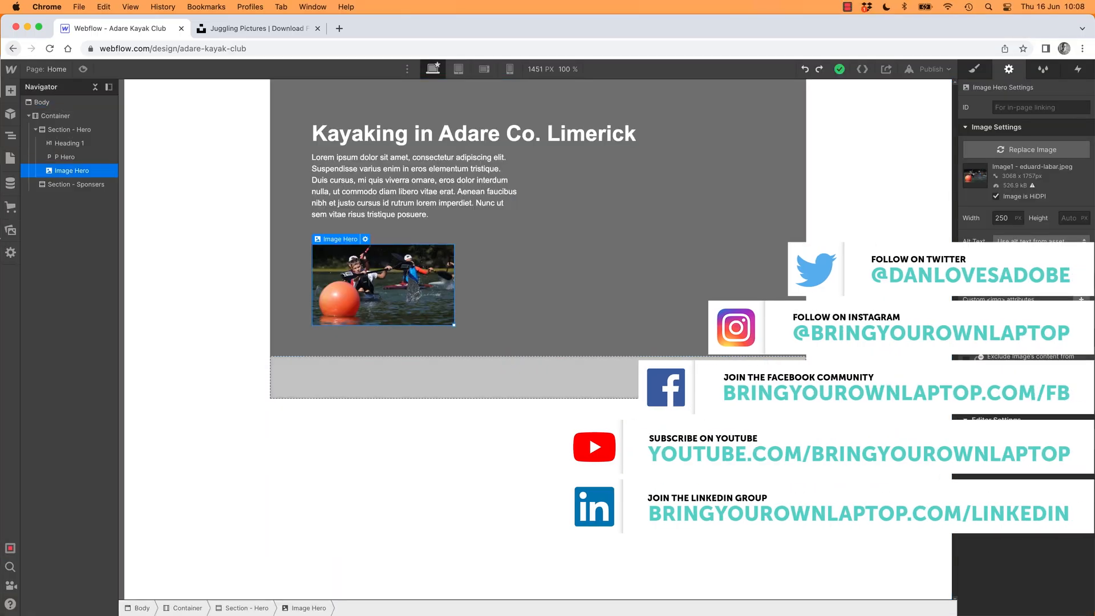
# Preview the finished Image Hero spacing, then switch to the page's starting version.
pyautogui.click(11, 230)
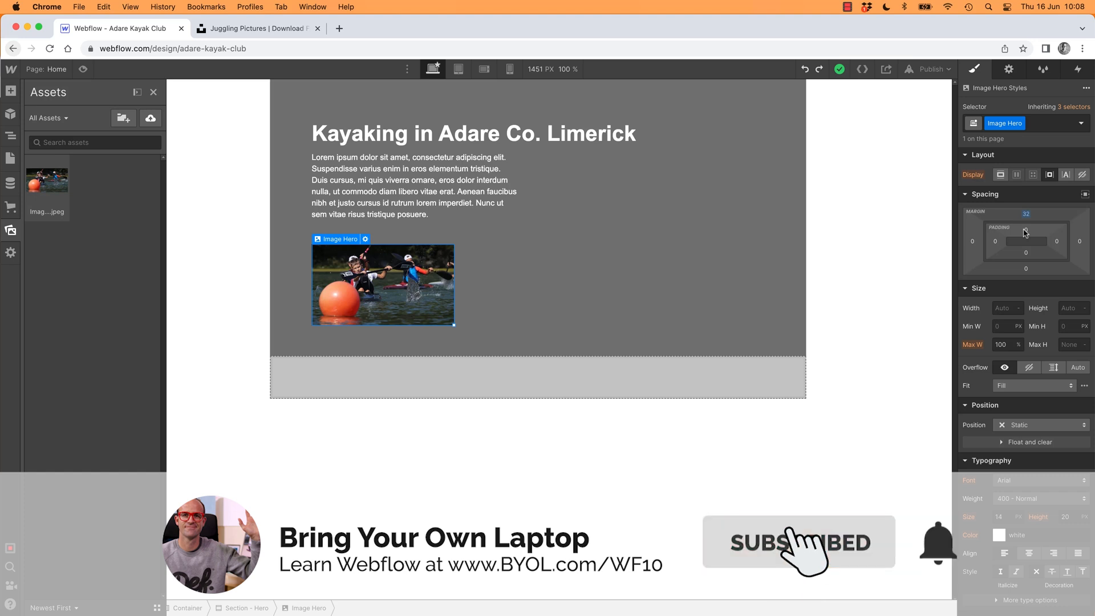
pyautogui.moveTo(473, 448)
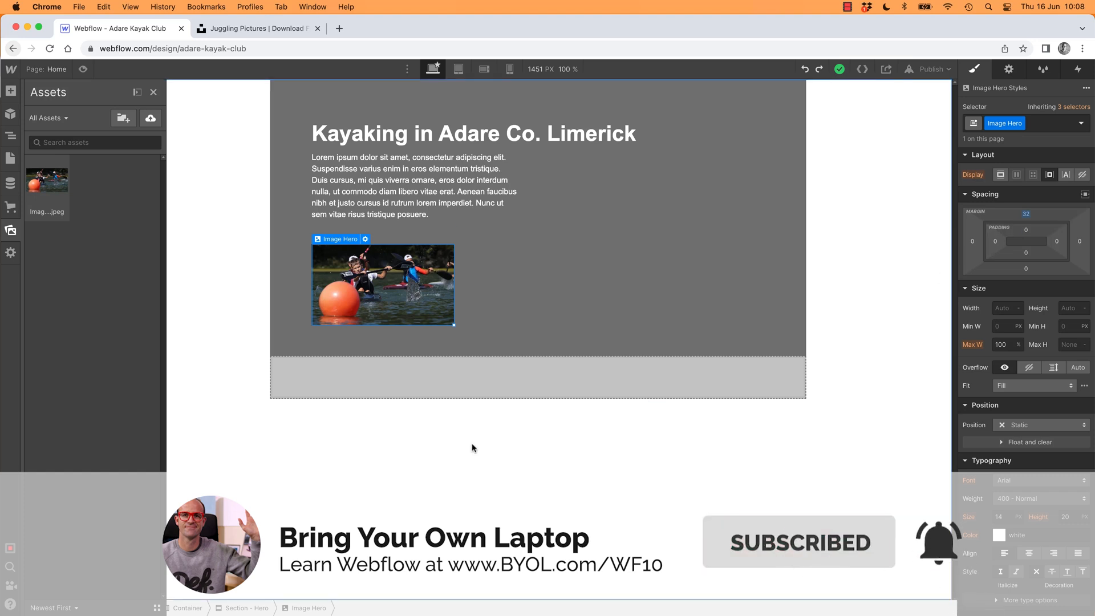
pyautogui.click(257, 28)
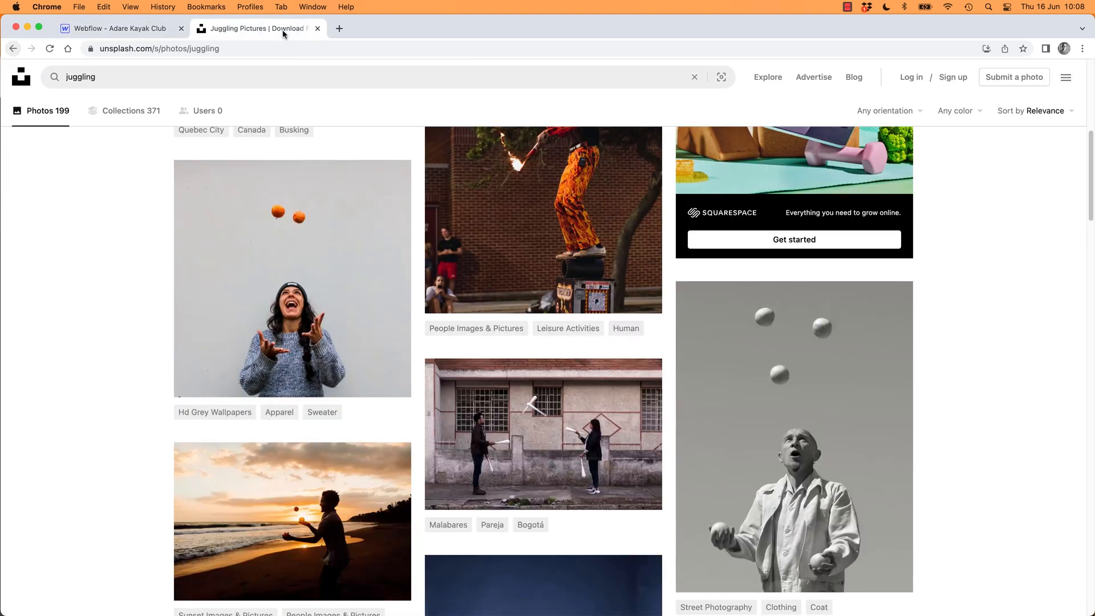
pyautogui.click(120, 28)
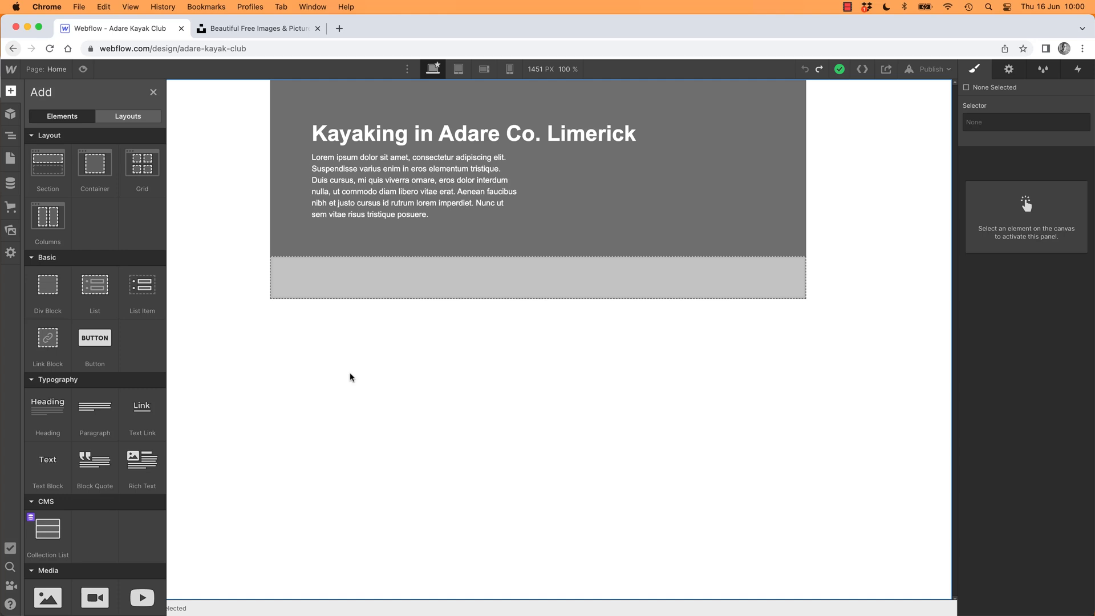
pyautogui.moveTo(296, 302)
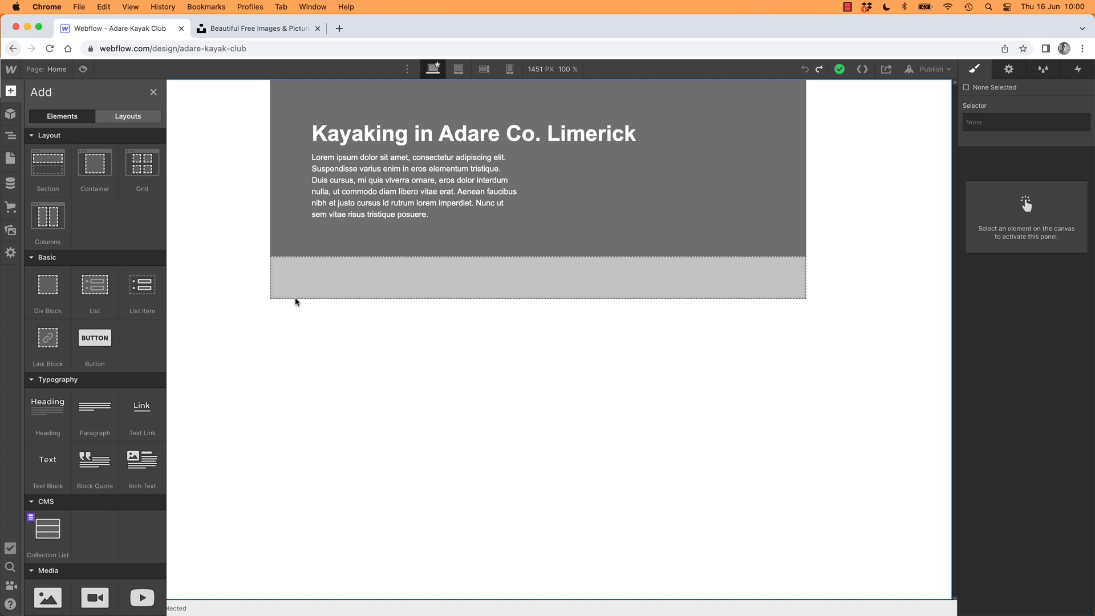
# Search Unsplash for 'juggling', browse the results, and return to the Webflow project.
pyautogui.click(257, 29)
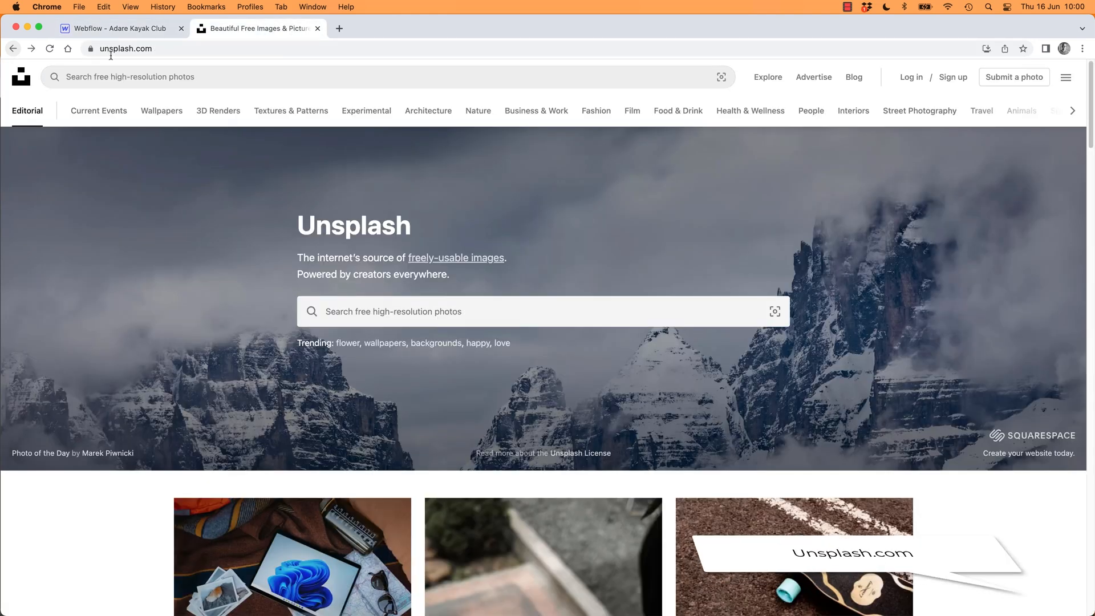
pyautogui.click(124, 48)
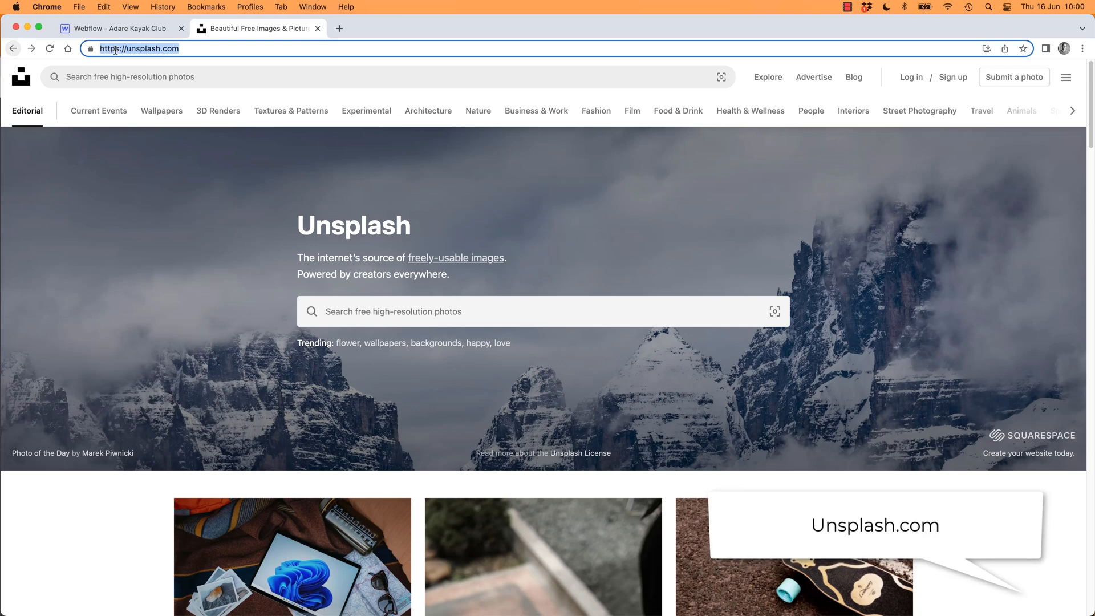
pyautogui.moveTo(358, 263)
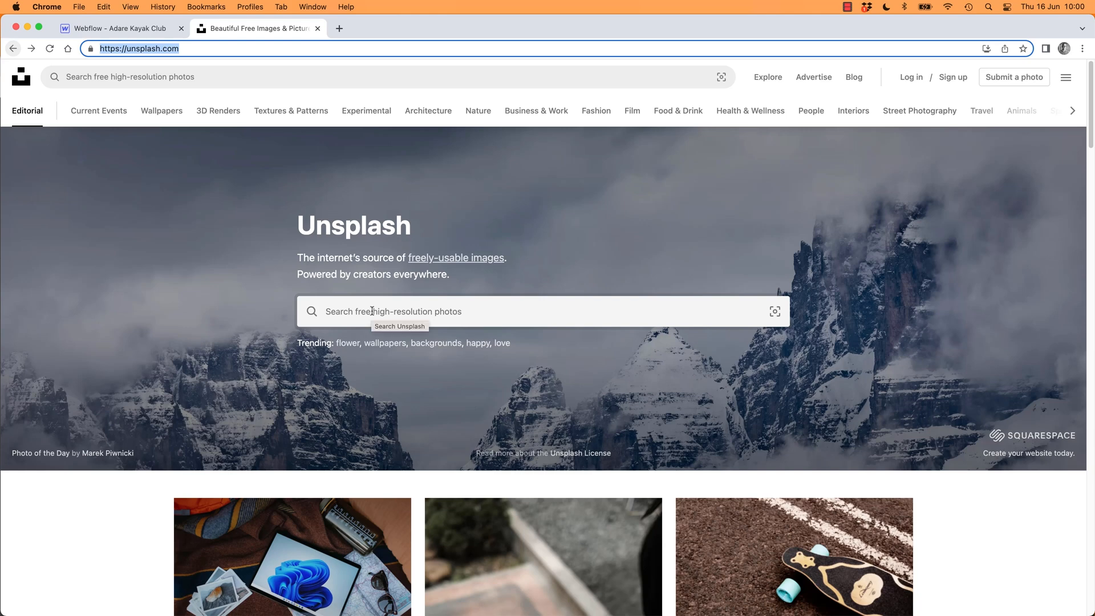
pyautogui.write('juggling')
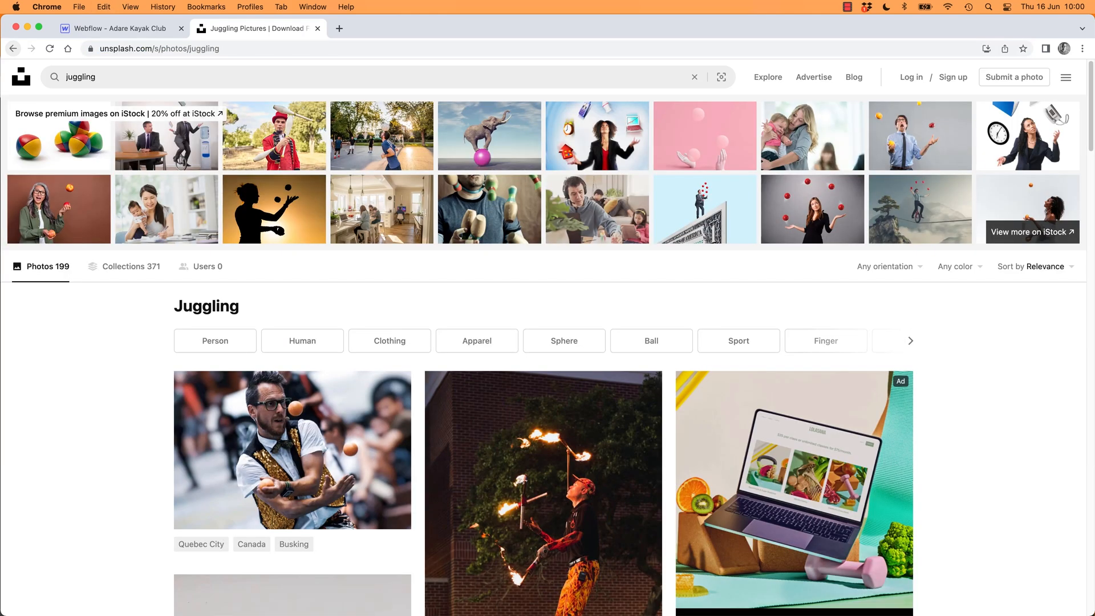
pyautogui.scroll(-3)
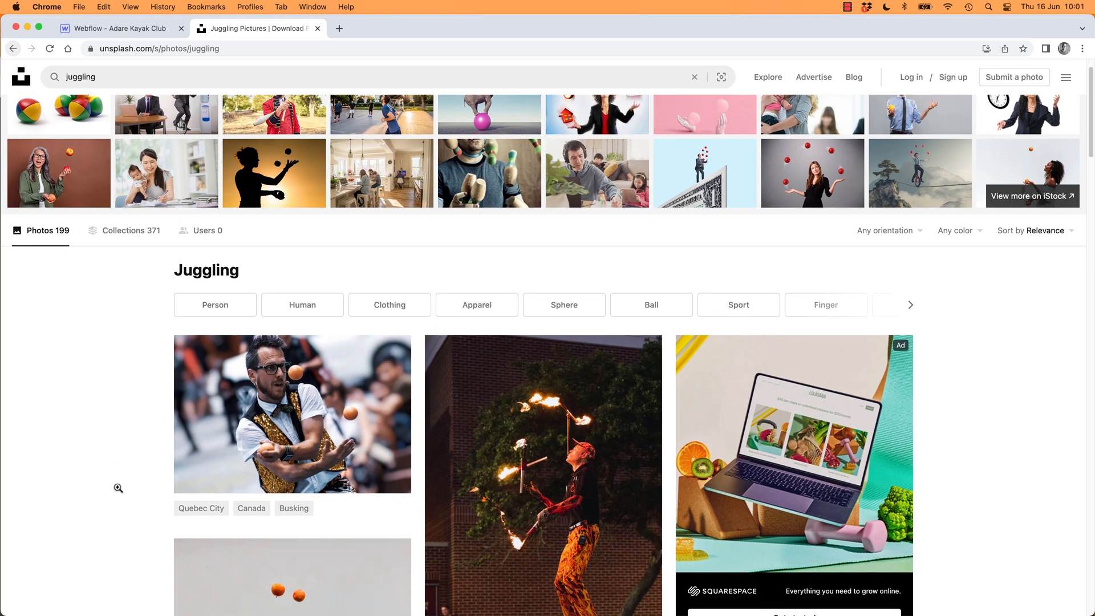
pyautogui.scroll(-3)
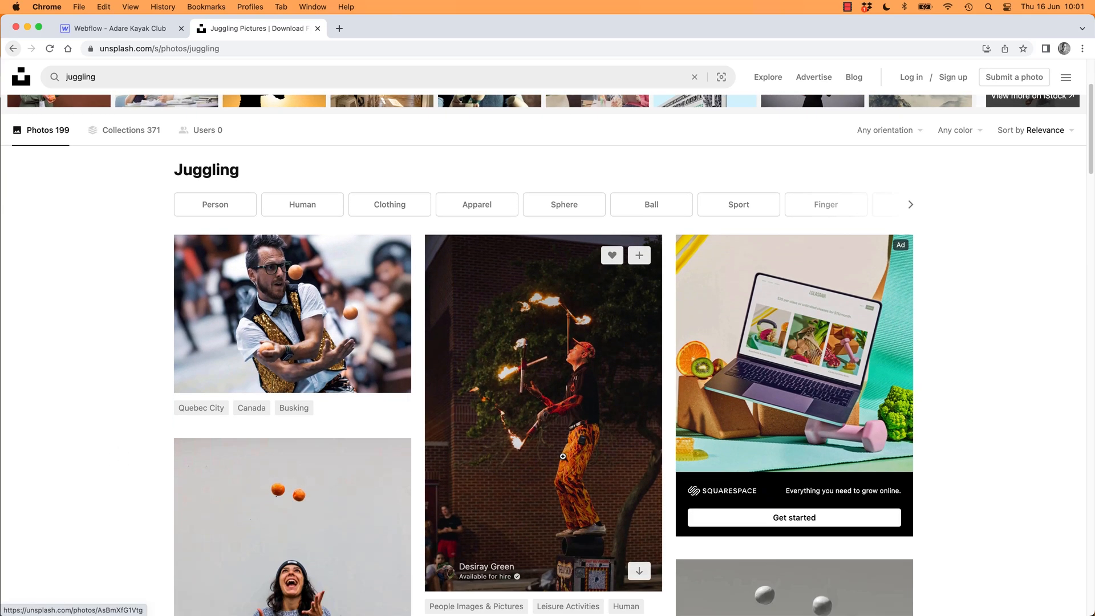
pyautogui.scroll(-3)
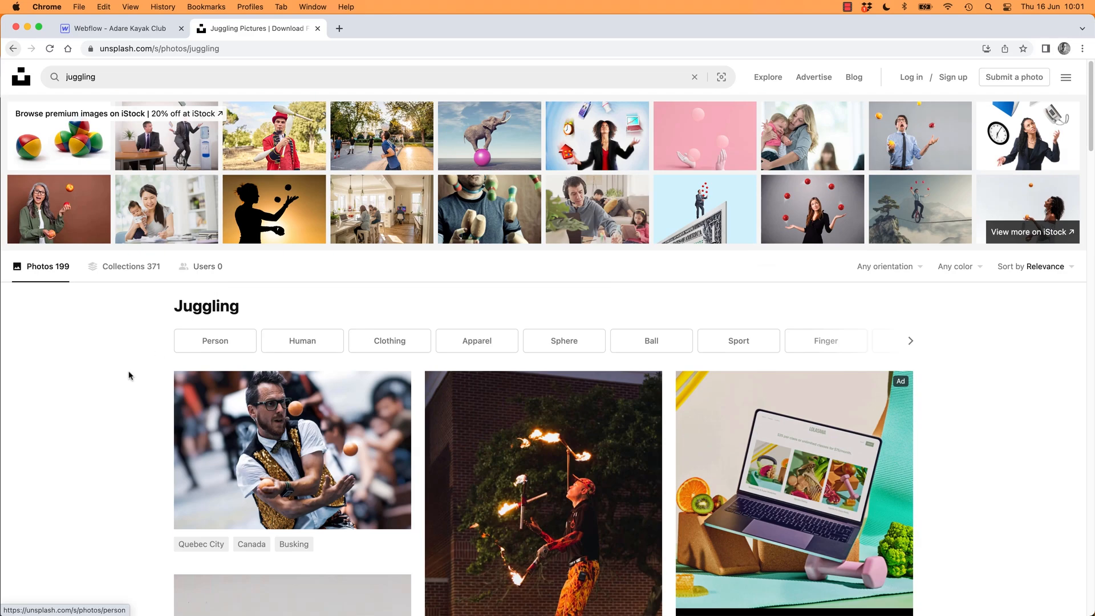
pyautogui.scroll(-3)
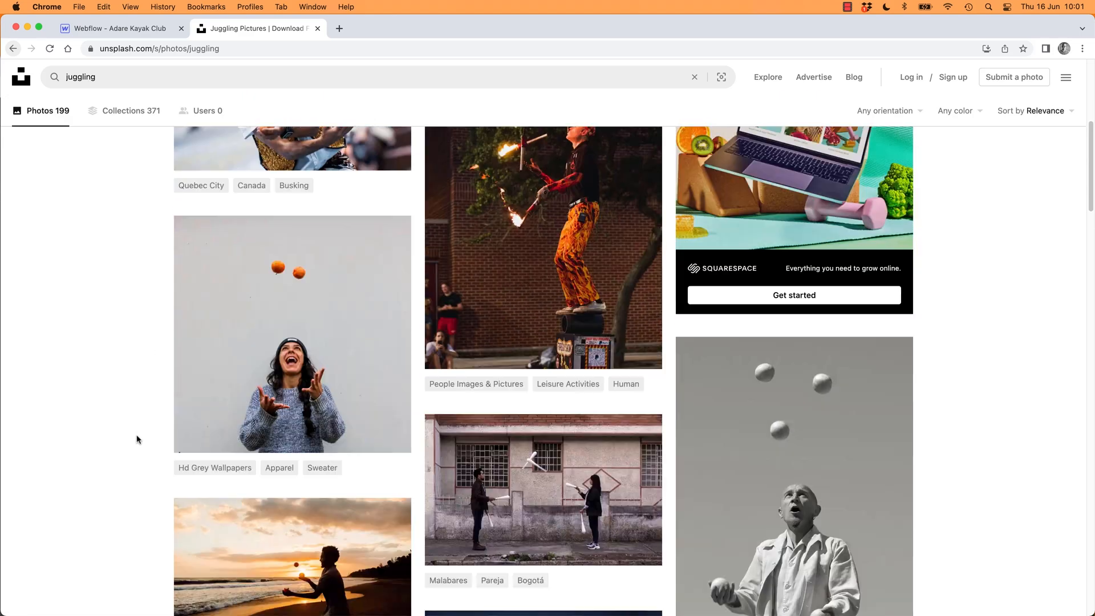
pyautogui.scroll(-3)
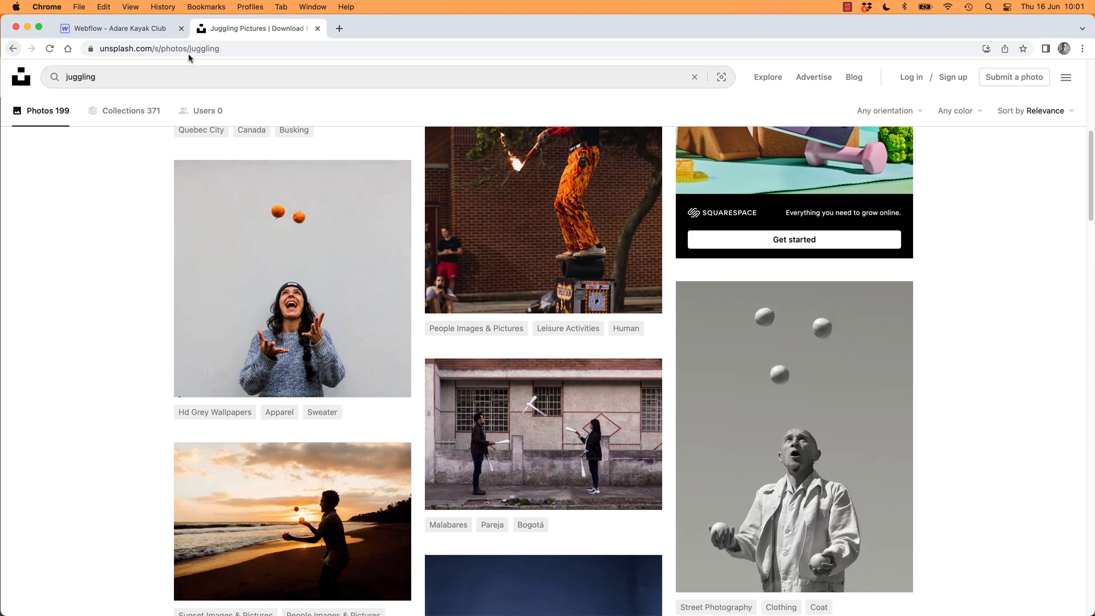
pyautogui.click(114, 28)
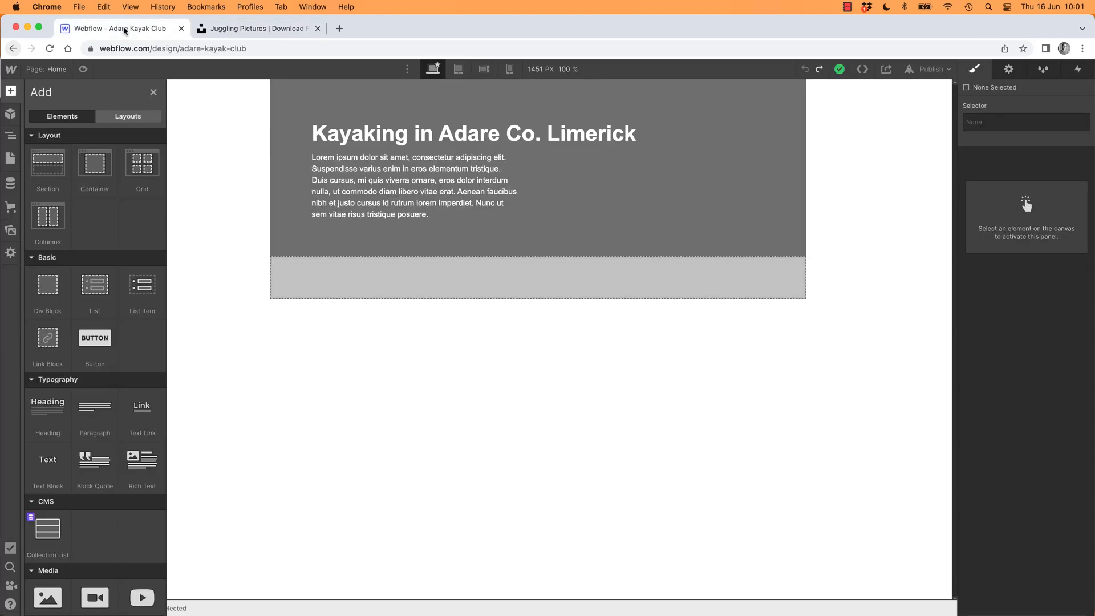
pyautogui.moveTo(410, 244)
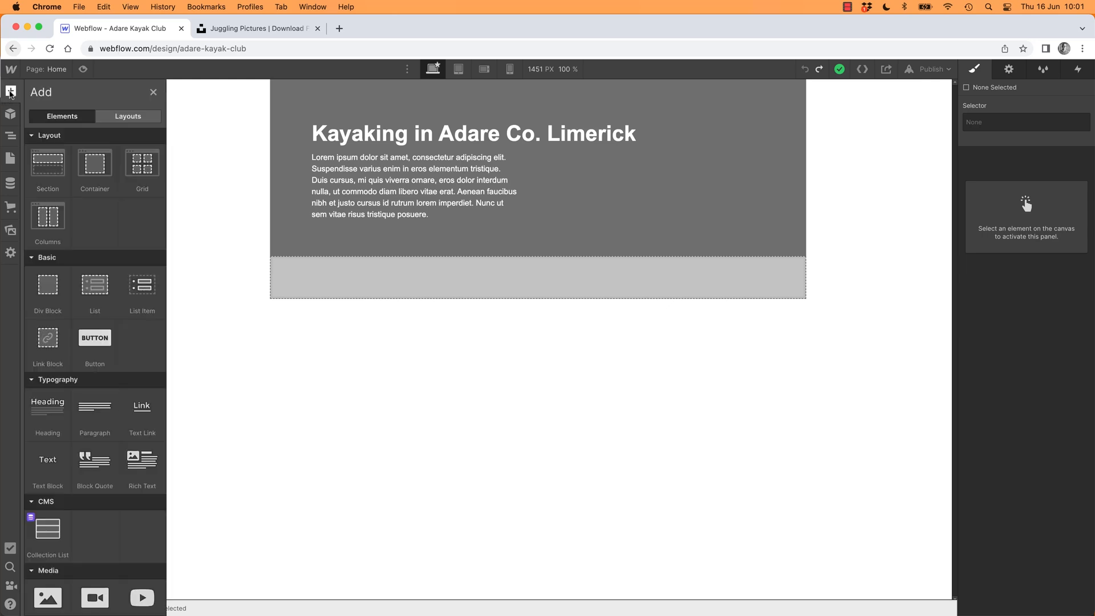
# Place an Image element in Section - Hero below P Hero and show its settings.
pyautogui.scroll(-3)
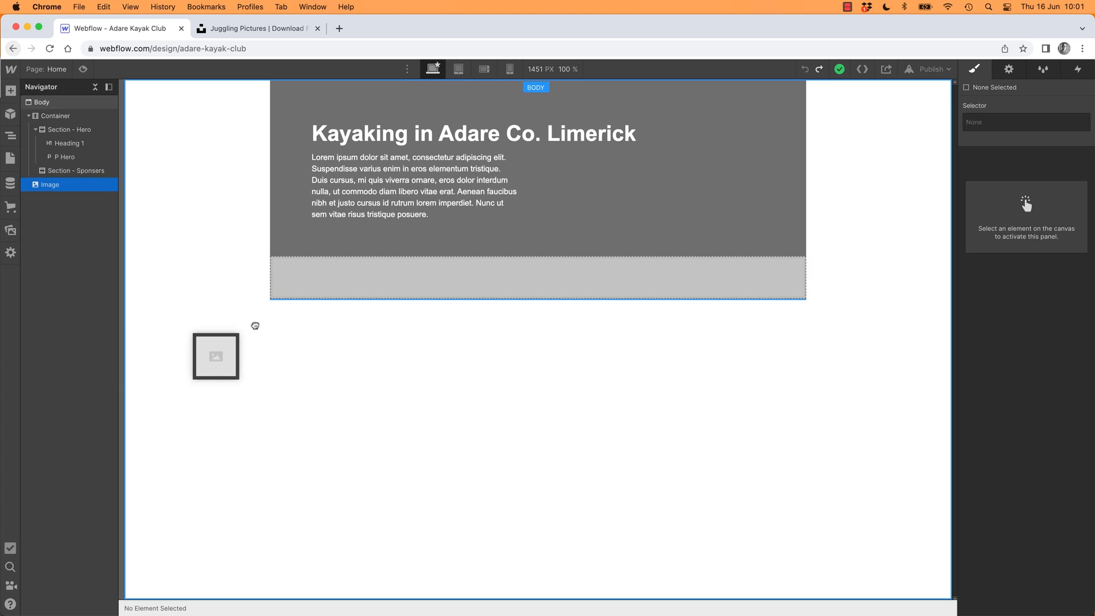
pyautogui.moveTo(215, 356); pyautogui.dragTo(380, 261)
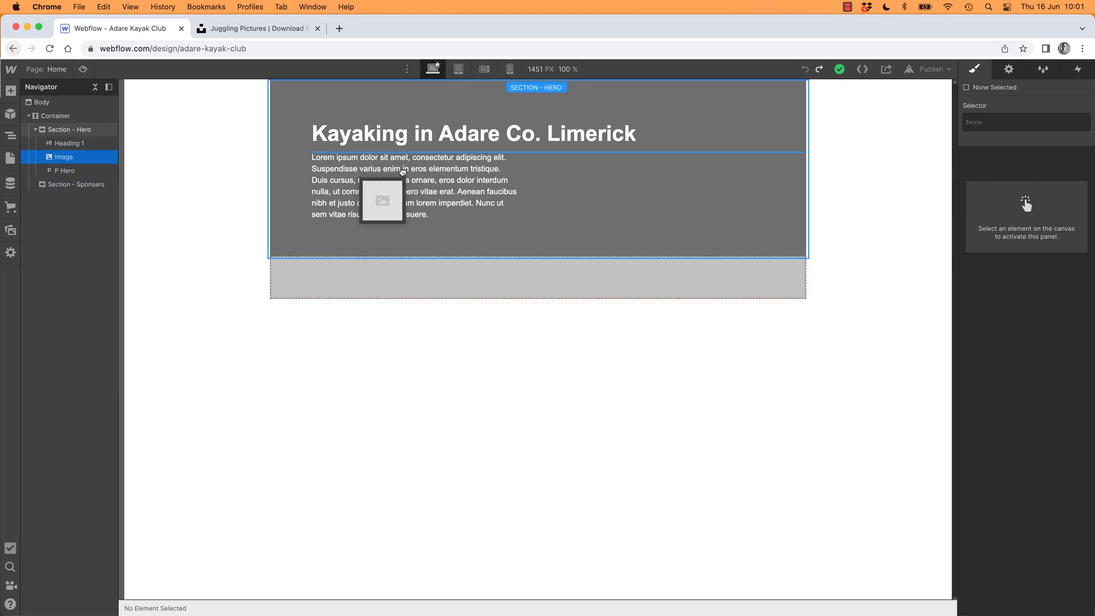
pyautogui.click(382, 200)
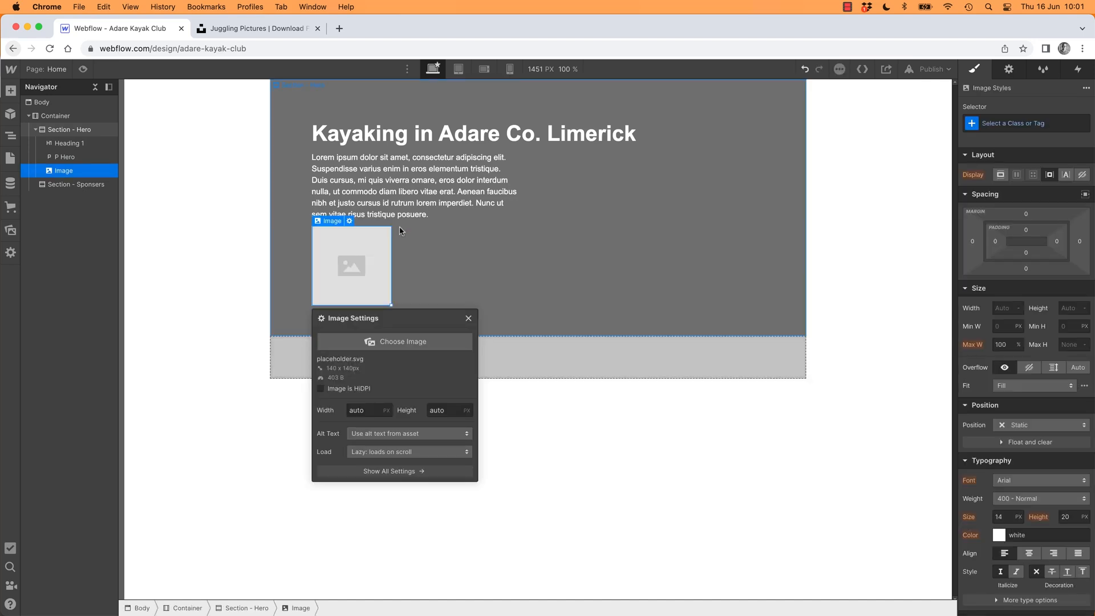
# Check the Navigator, return to the empty asset library, and cancel the upload dialog.
pyautogui.click(394, 341)
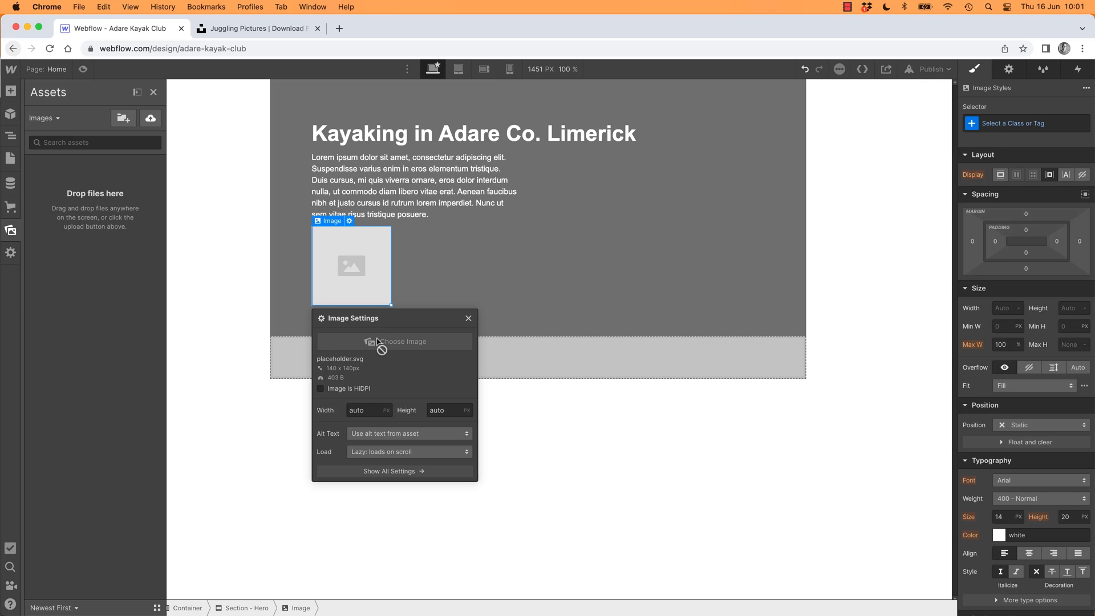
pyautogui.moveTo(383, 356)
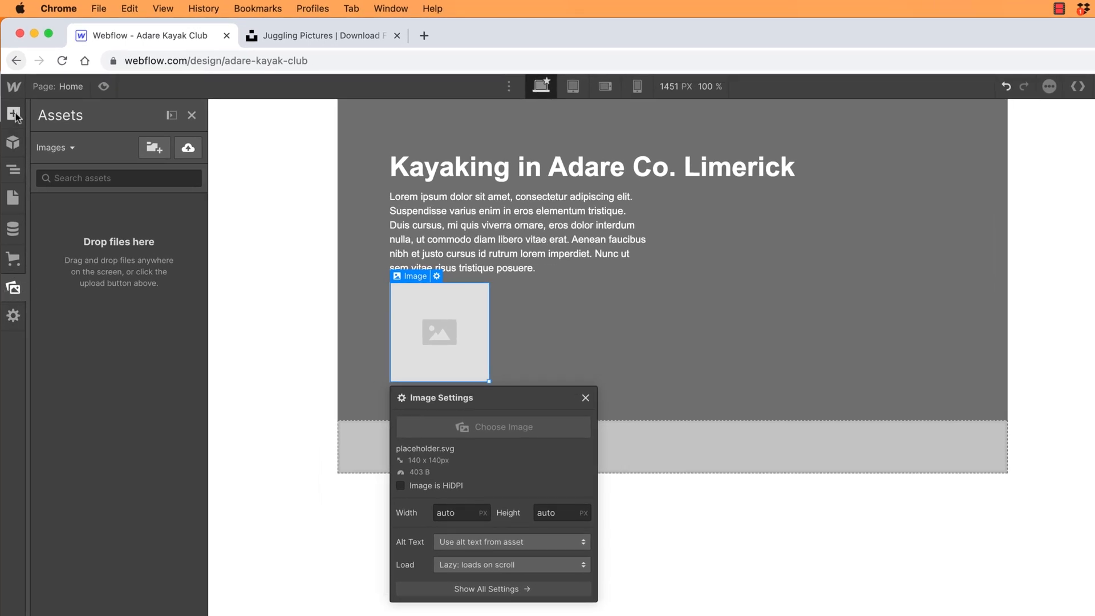
pyautogui.click(12, 169)
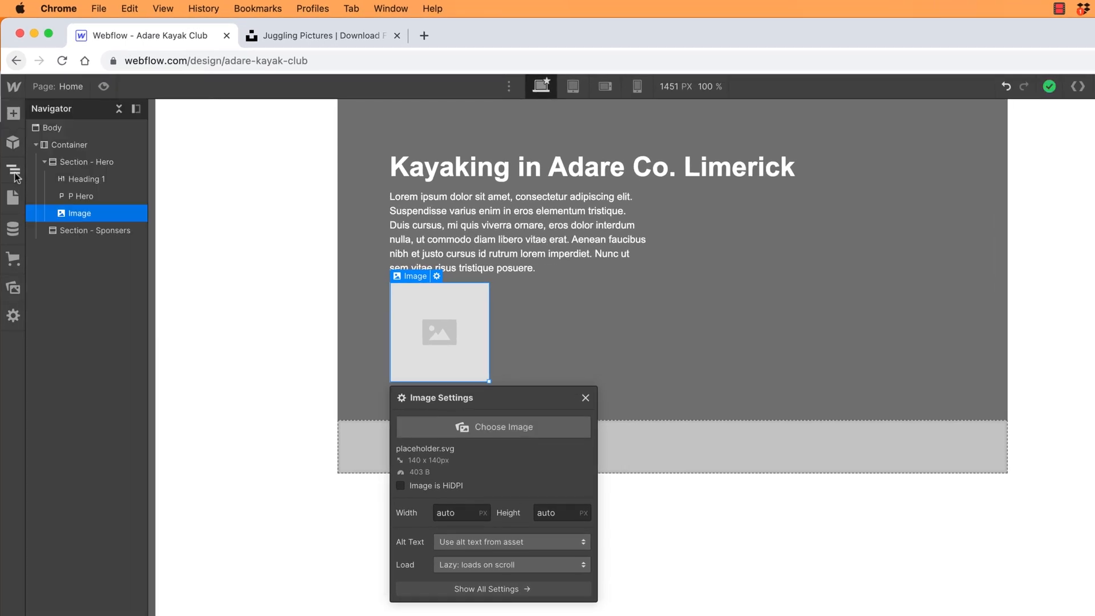
pyautogui.click(13, 288)
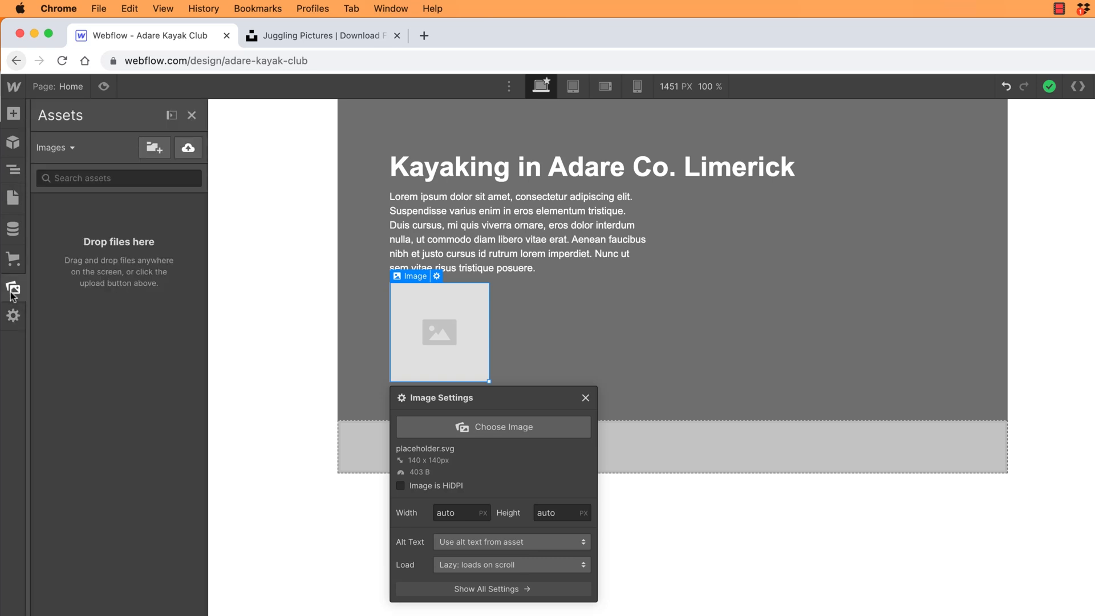
pyautogui.moveTo(192, 179)
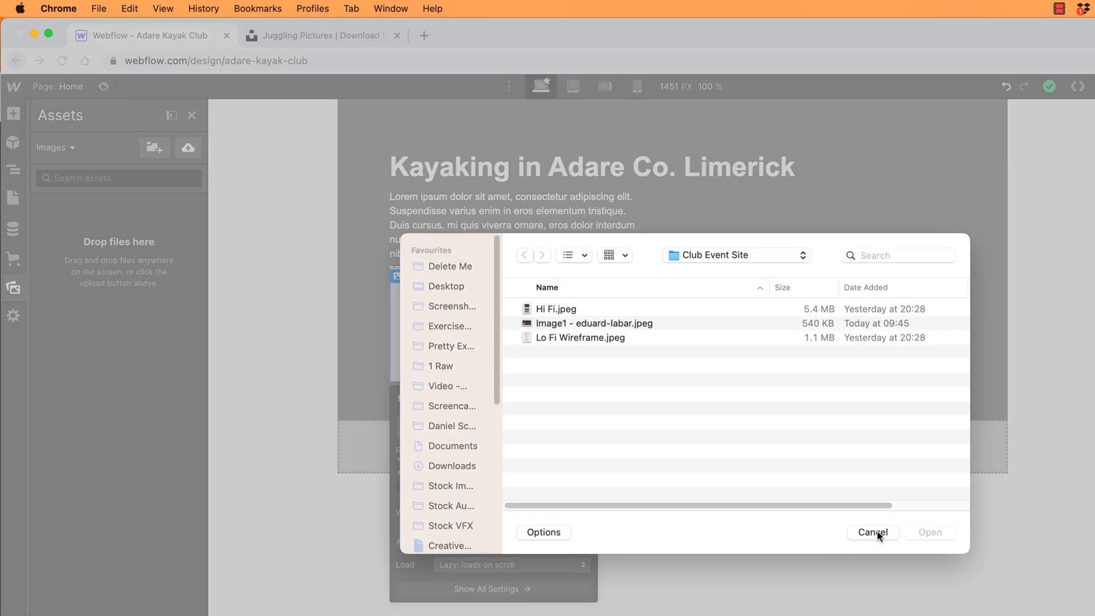
pyautogui.click(873, 532)
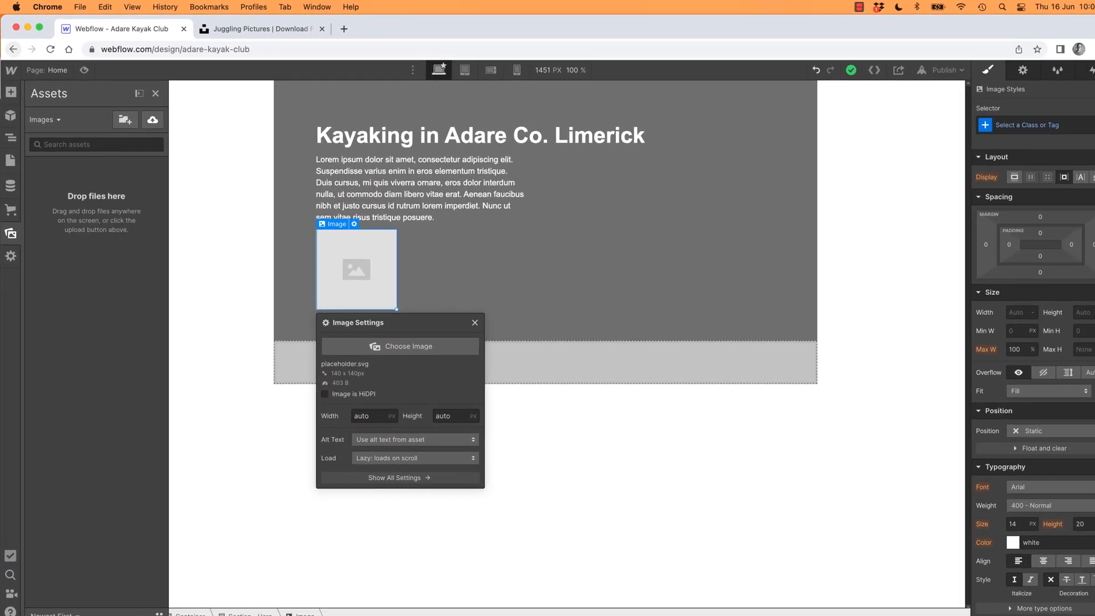
# In Finder, go to Exercise Files > Club Event Site and pick Image1 - eduard-labar.jpeg.
pyautogui.click(399, 346)
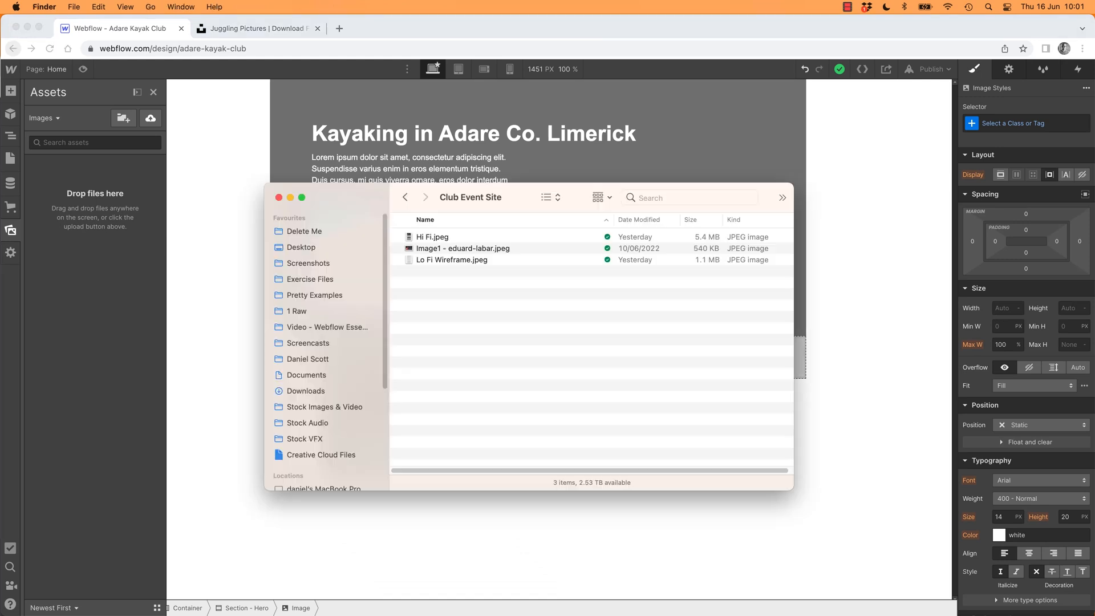
pyautogui.click(310, 279)
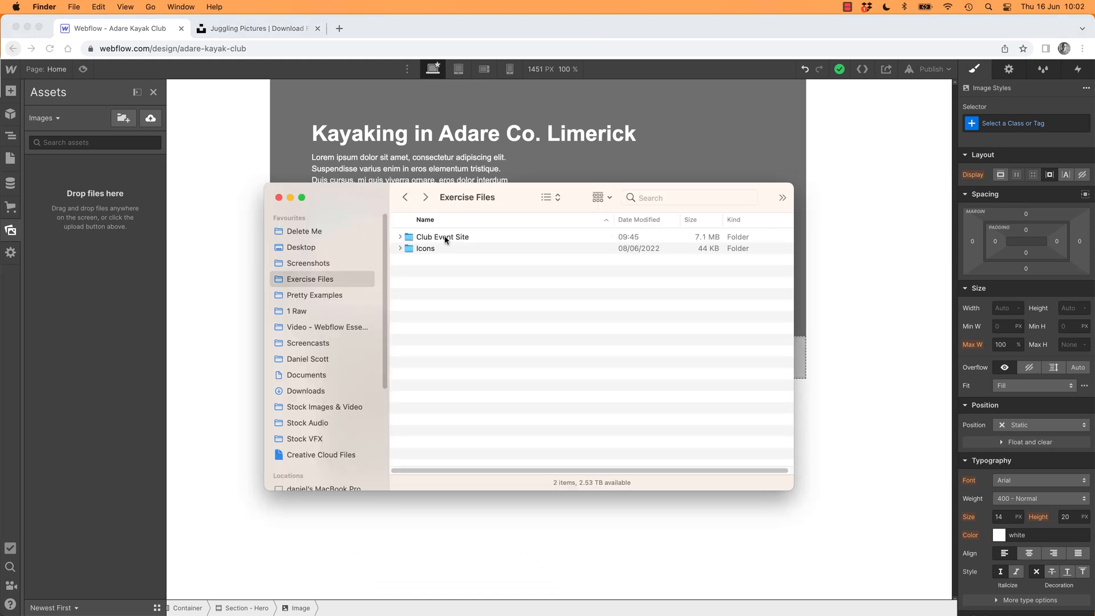
pyautogui.doubleClick(442, 237)
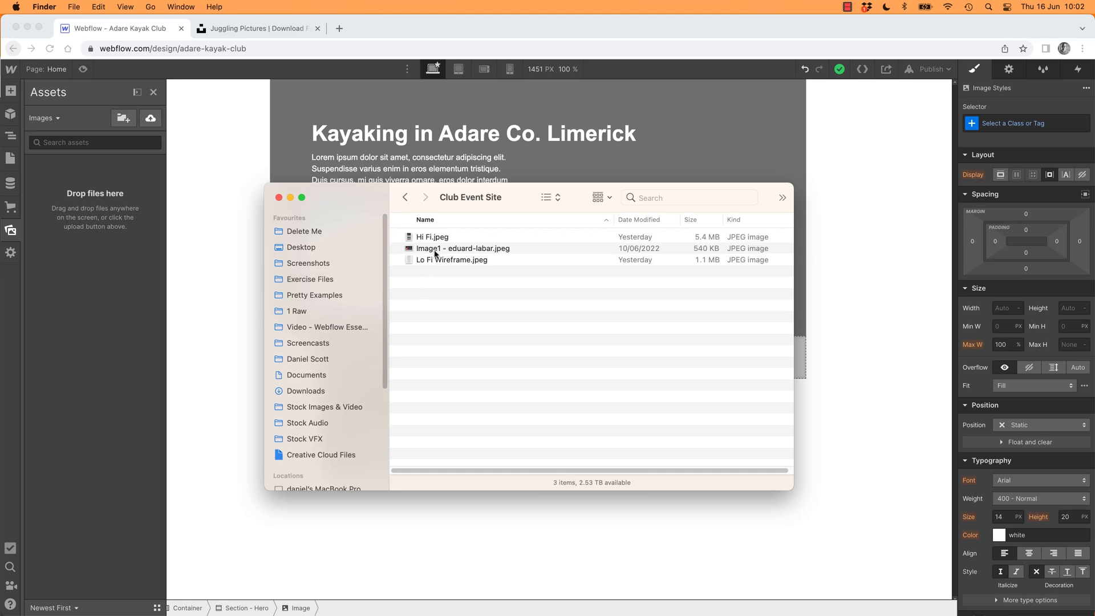
pyautogui.click(462, 248)
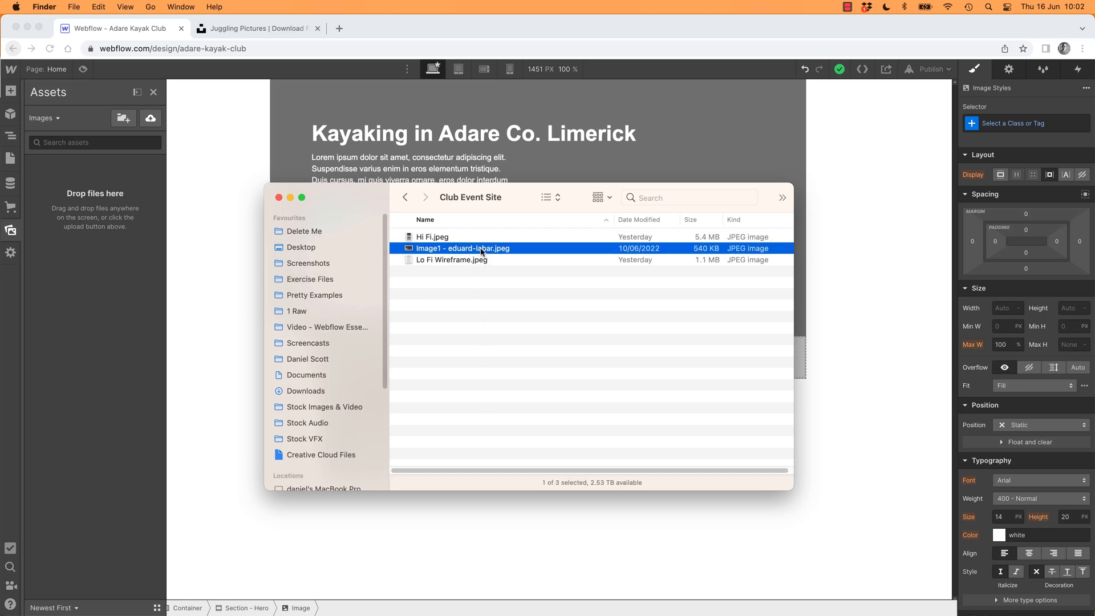
pyautogui.click(463, 248)
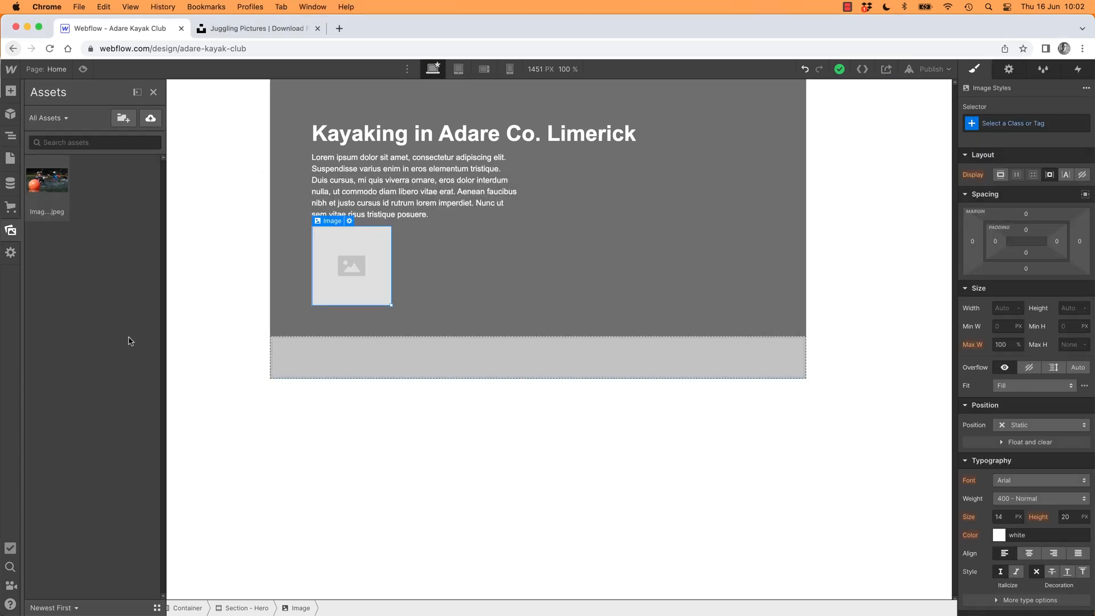
pyautogui.moveTo(47, 193)
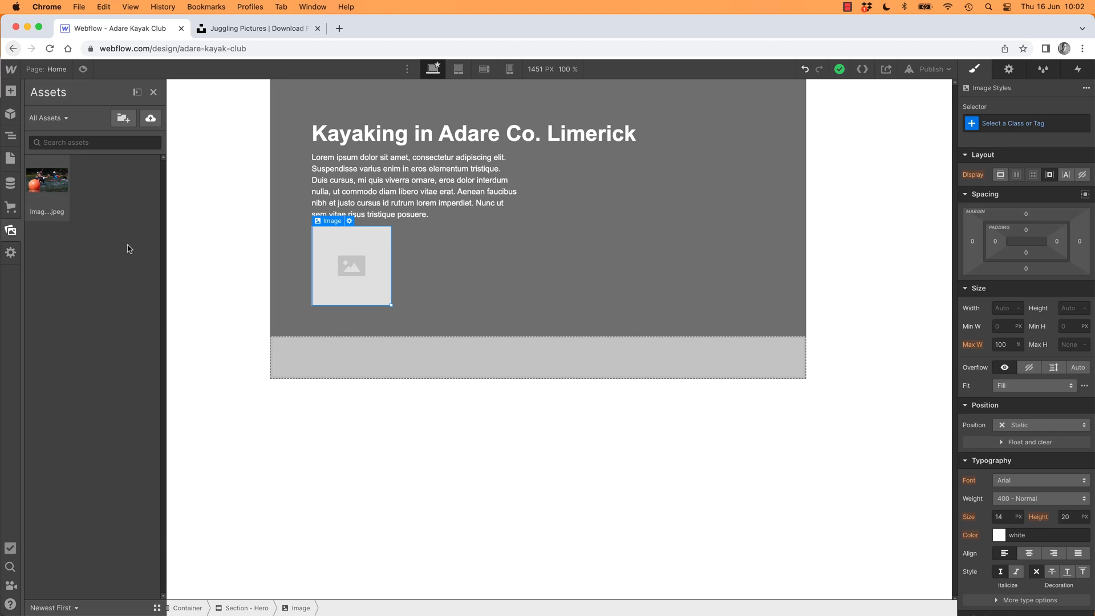
pyautogui.moveTo(339, 260)
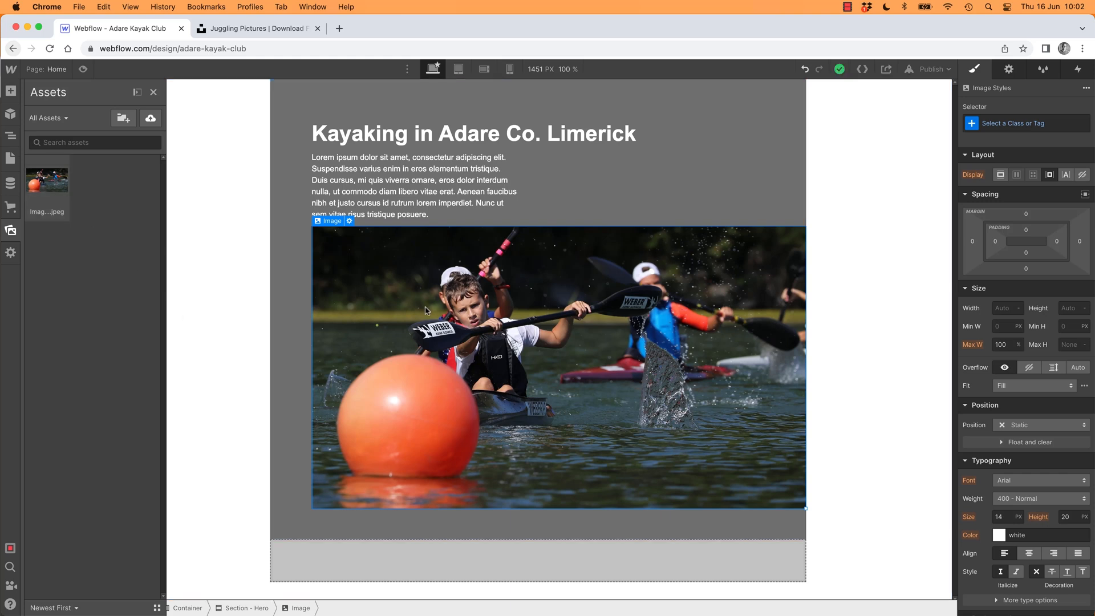
pyautogui.moveTo(187, 271)
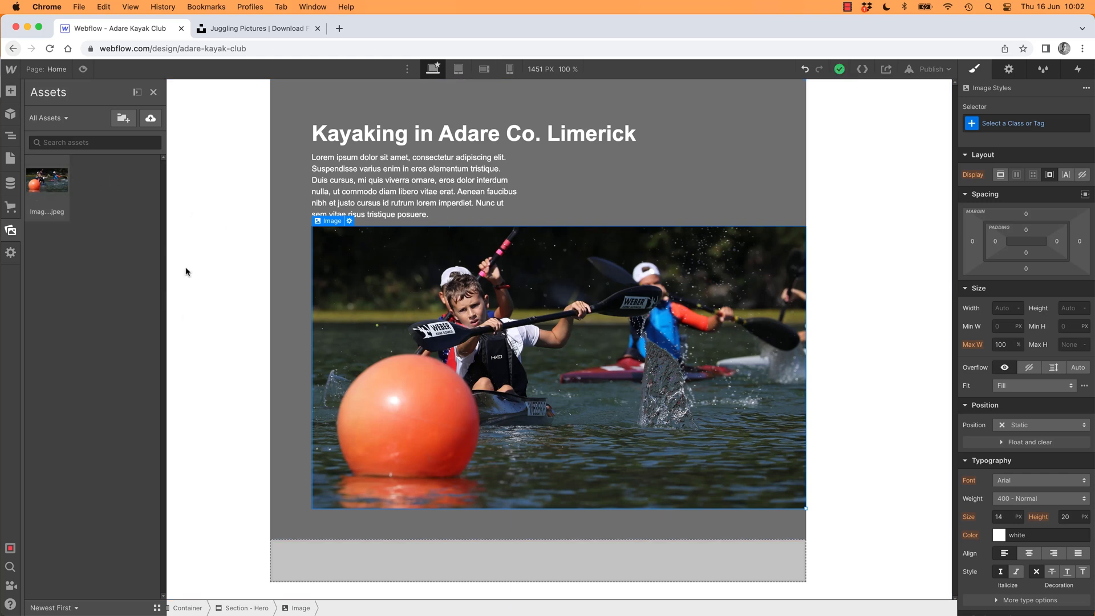
pyautogui.moveTo(526, 302)
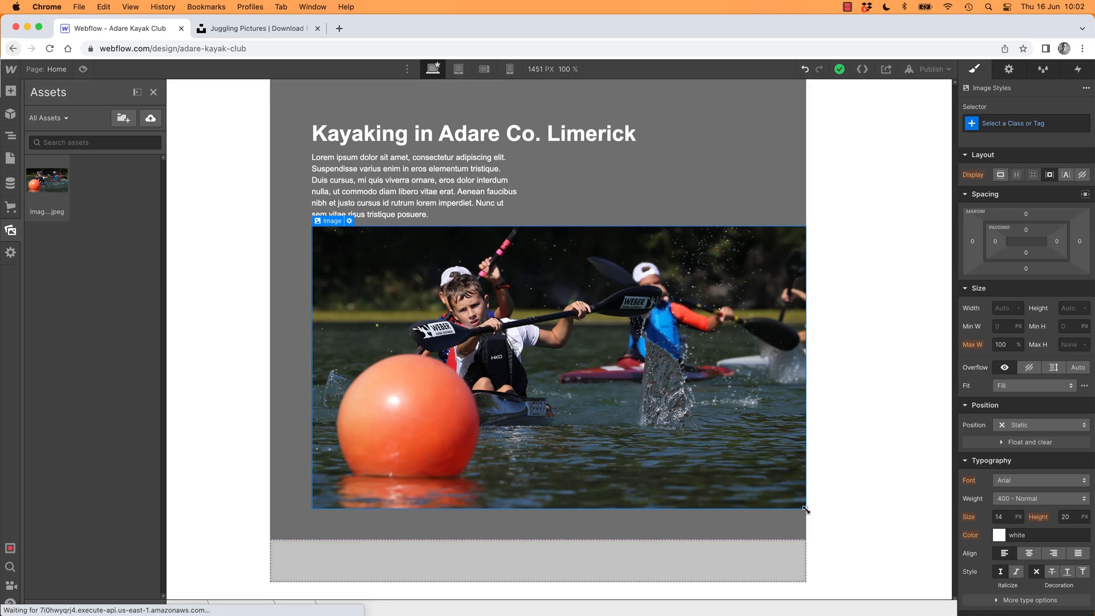
# Resize the kayak photo down to a thumbnail of roughly 218 × 125 px.
pyautogui.moveTo(806, 509); pyautogui.dragTo(653, 425)
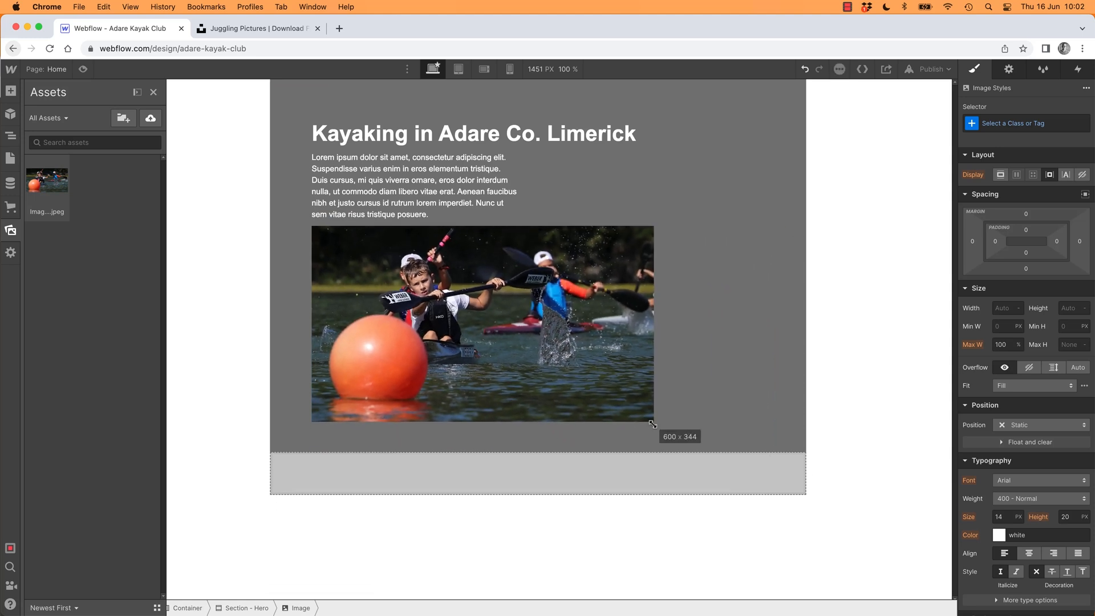
pyautogui.moveTo(654, 420); pyautogui.dragTo(462, 322)
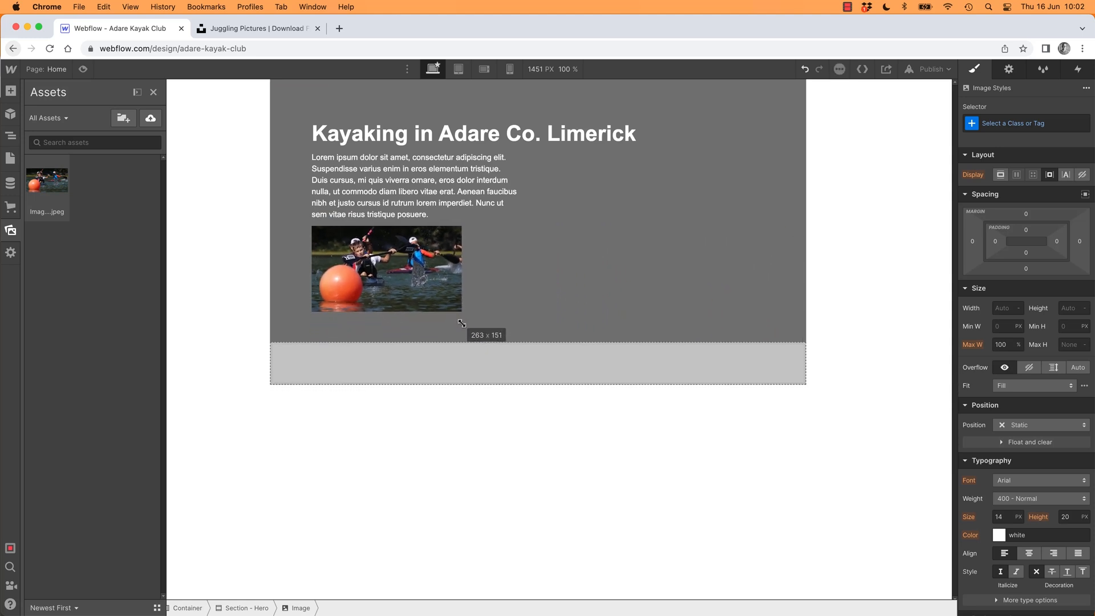
pyautogui.moveTo(461, 322); pyautogui.dragTo(447, 304)
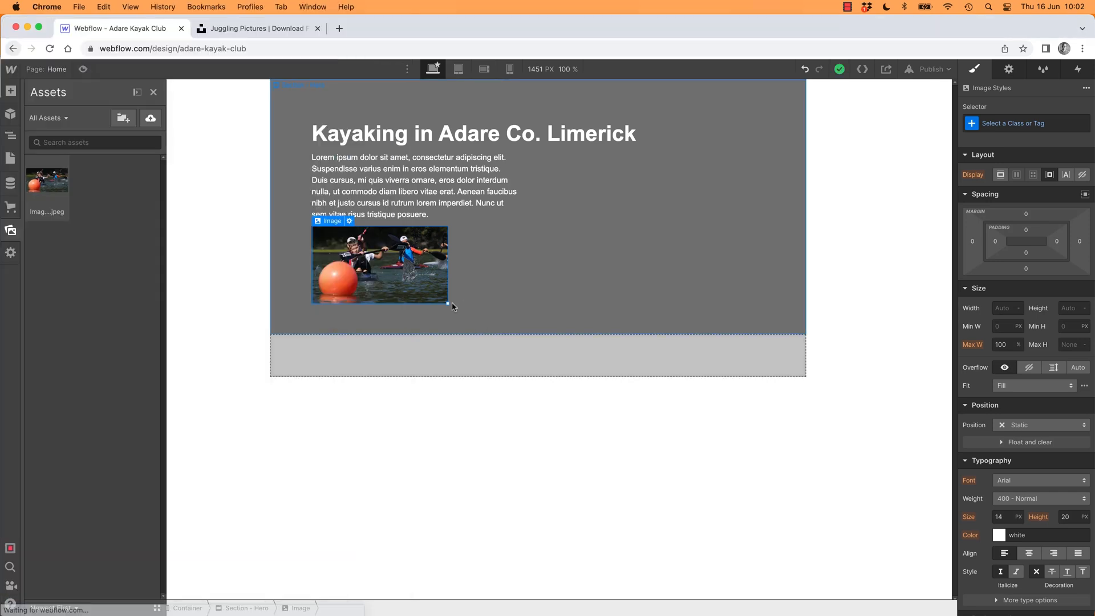
pyautogui.moveTo(447, 304); pyautogui.dragTo(417, 285)
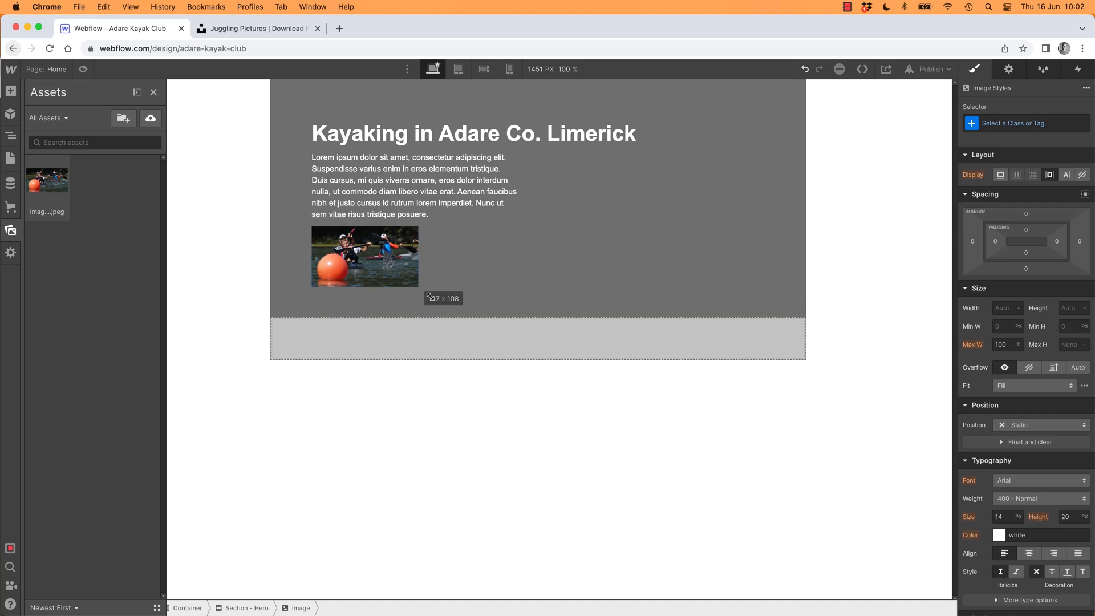
pyautogui.moveTo(418, 287); pyautogui.dragTo(433, 295)
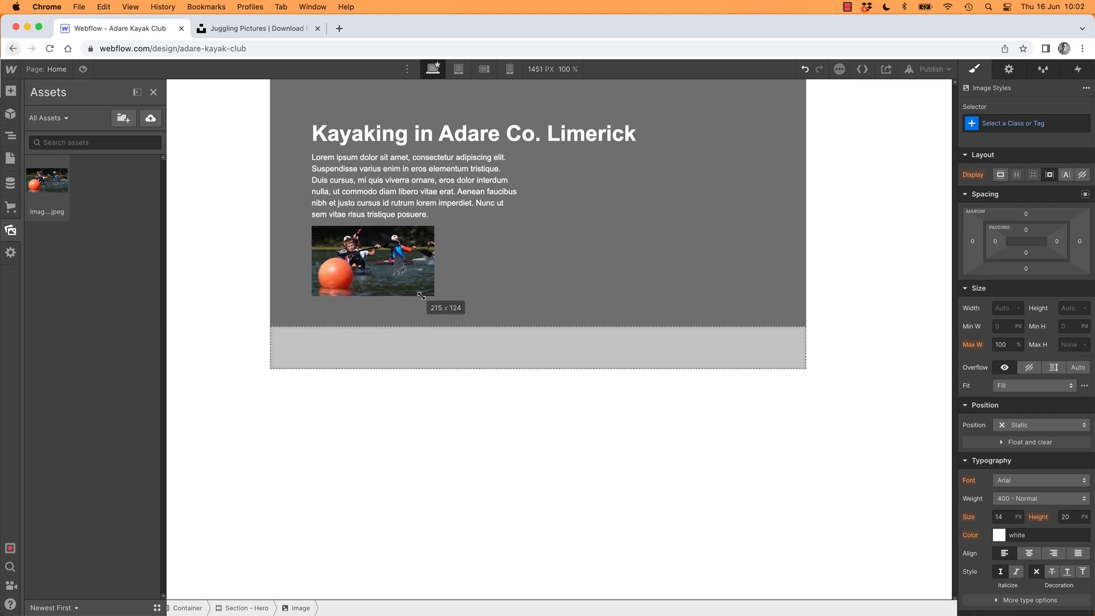
pyautogui.moveTo(420, 295); pyautogui.dragTo(423, 296)
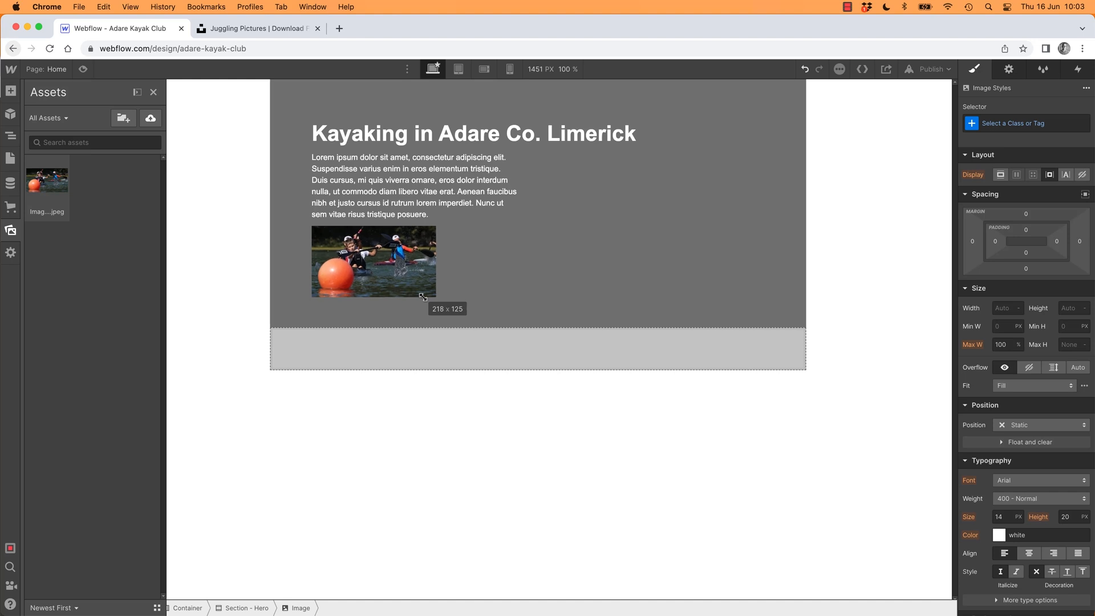
pyautogui.click(374, 260)
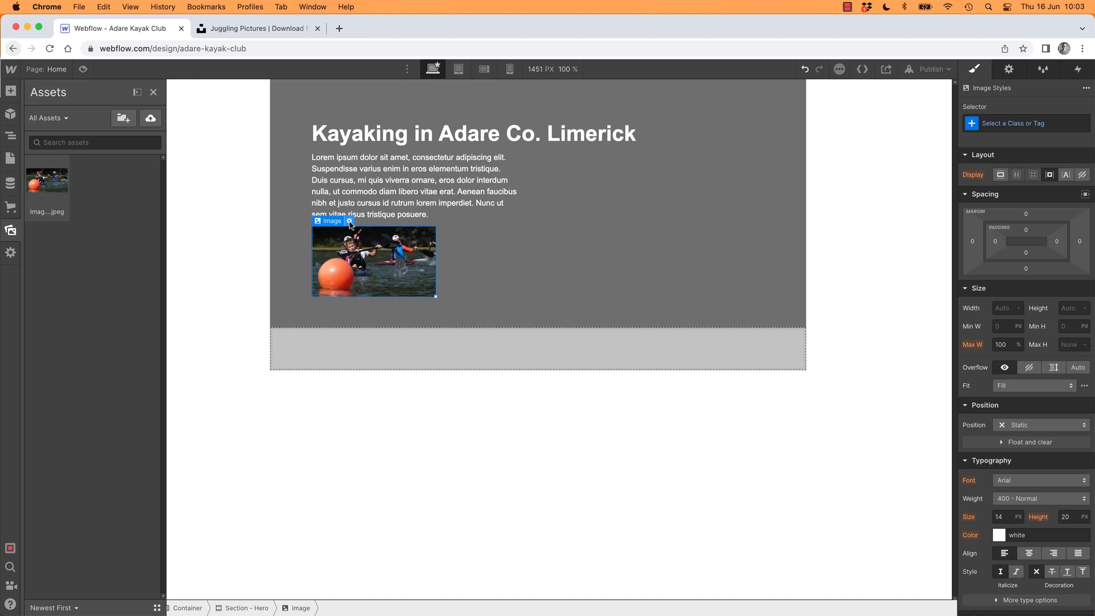
# Set the kayak photo's width to 250 px with auto height, keeping 'Image is HiDPI' on.
pyautogui.click(349, 221)
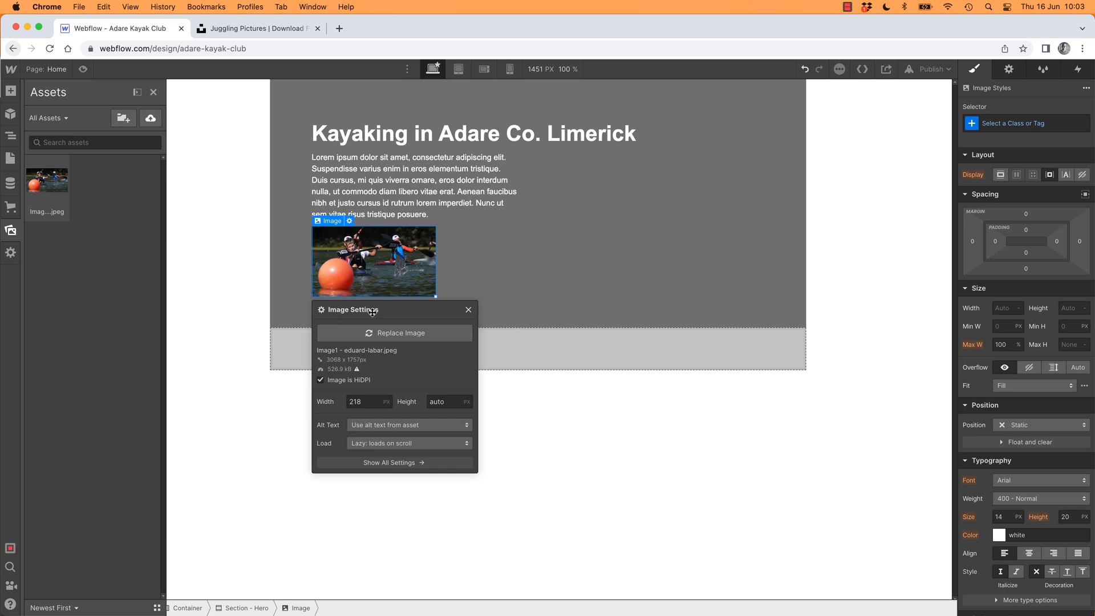
pyautogui.moveTo(349, 221)
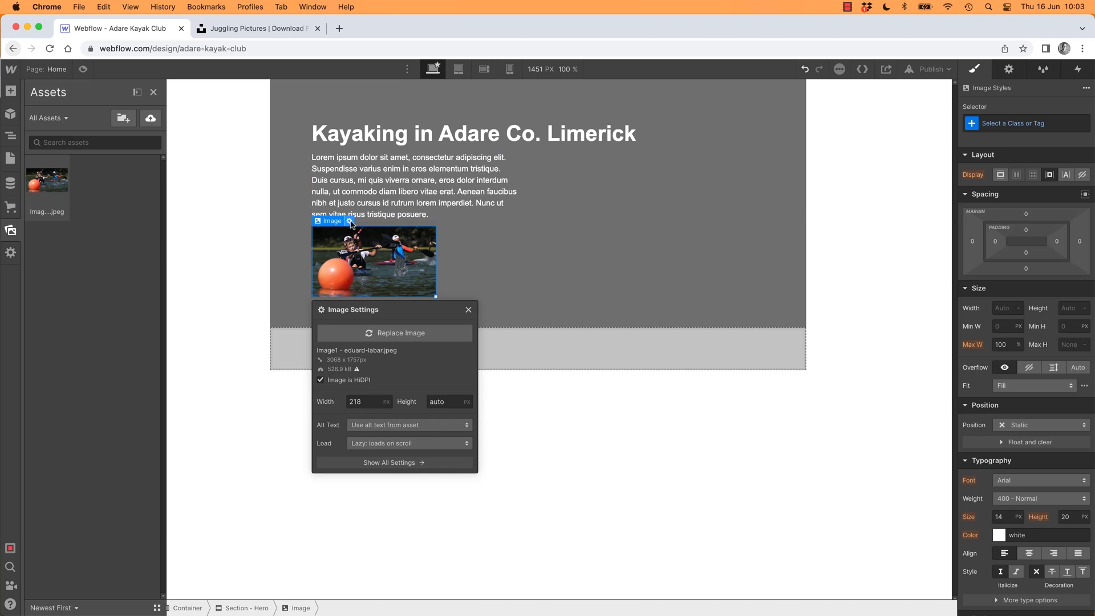
pyautogui.click(469, 310)
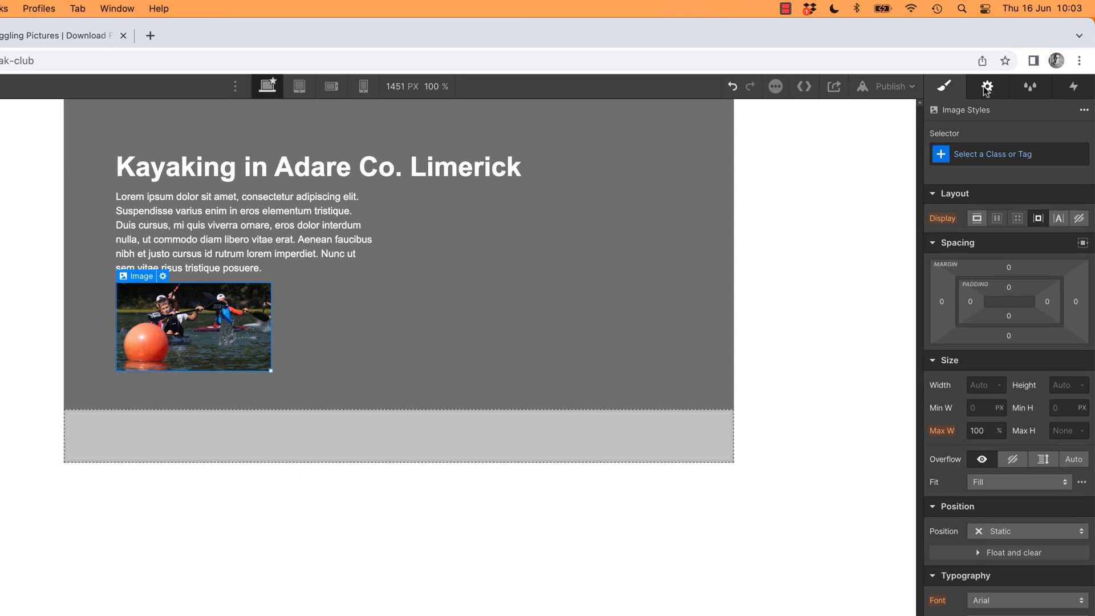
pyautogui.click(987, 86)
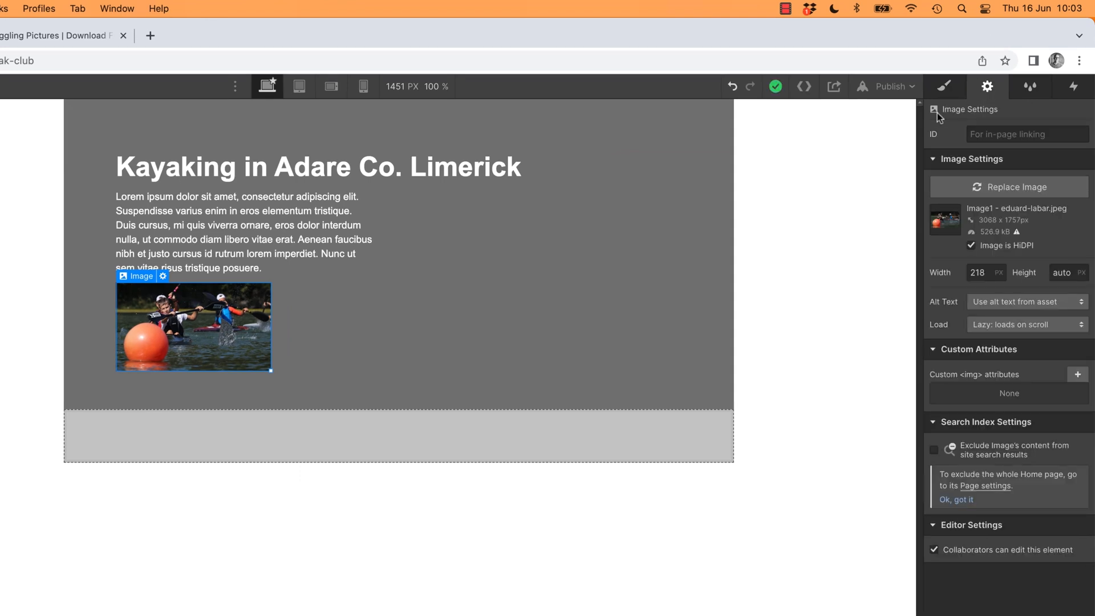
pyautogui.moveTo(245, 302)
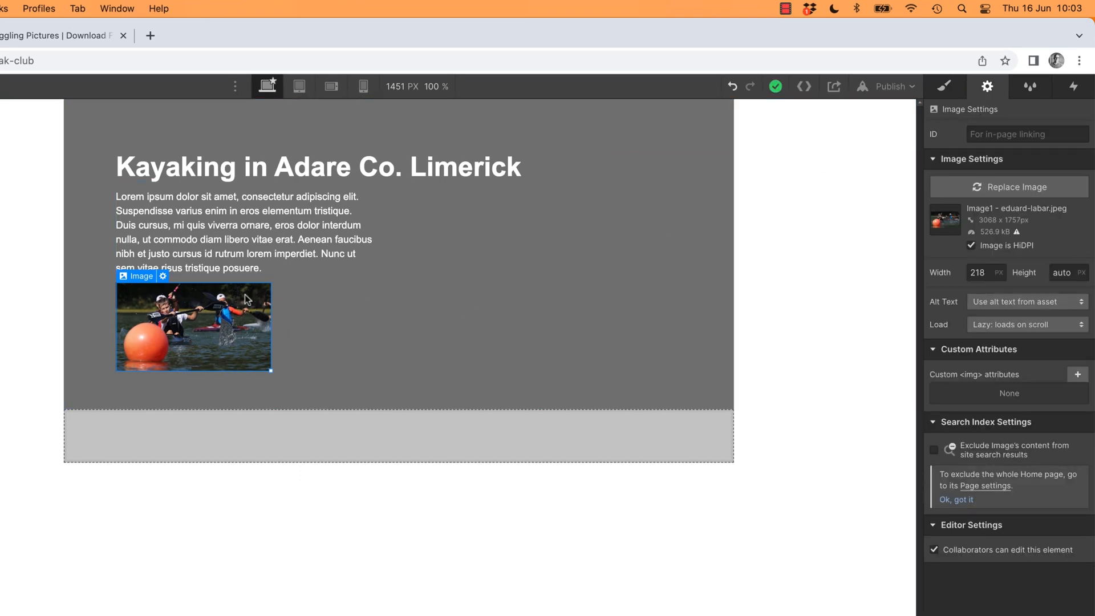
pyautogui.click(162, 276)
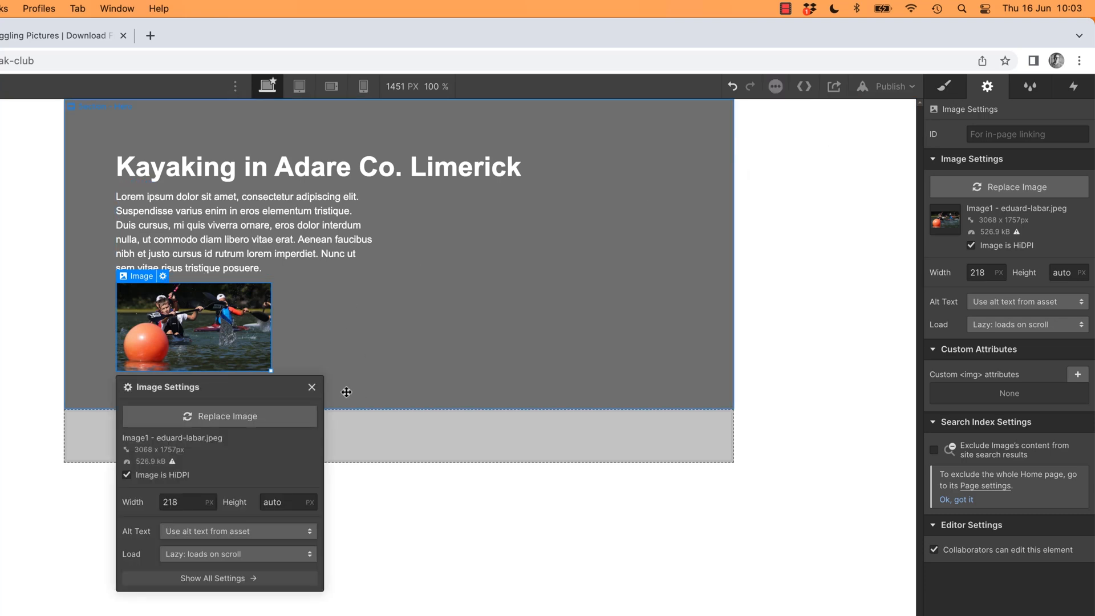
pyautogui.click(312, 388)
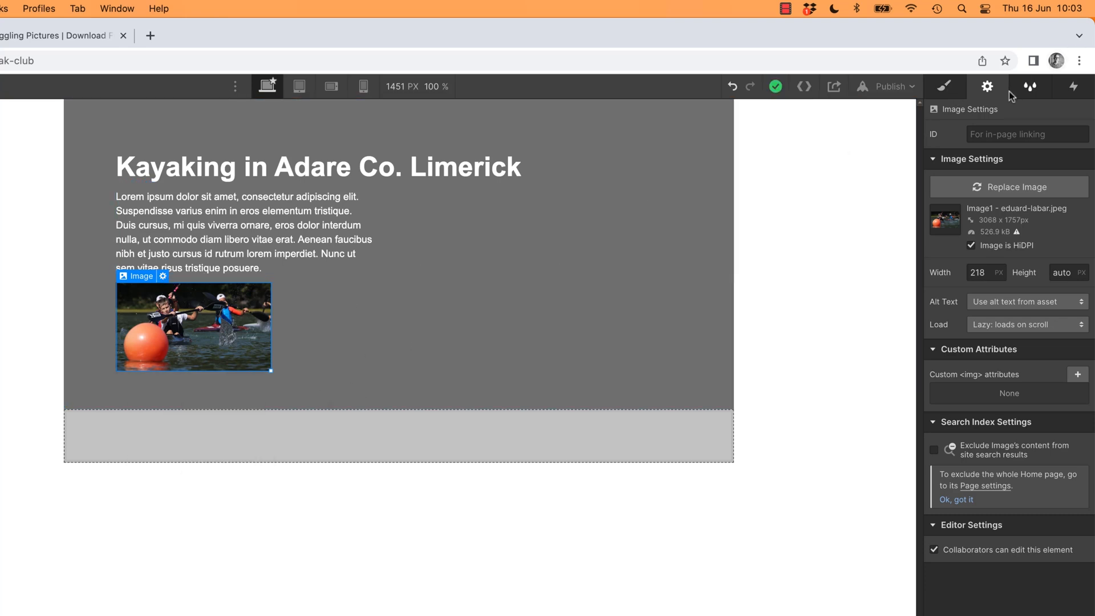
pyautogui.moveTo(1048, 589)
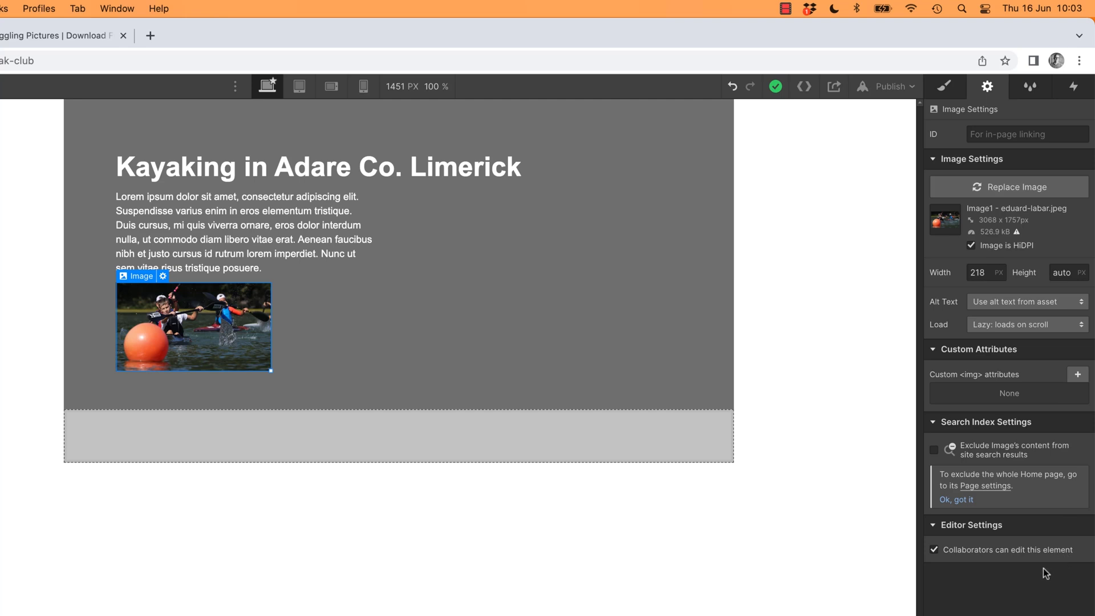
pyautogui.moveTo(972, 231)
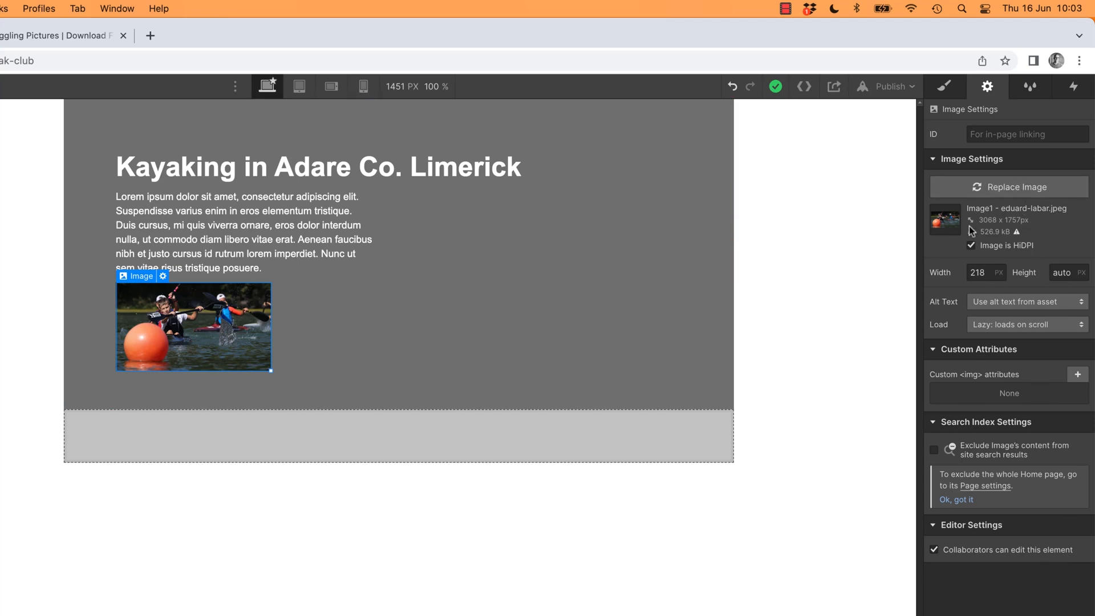
pyautogui.click(981, 272)
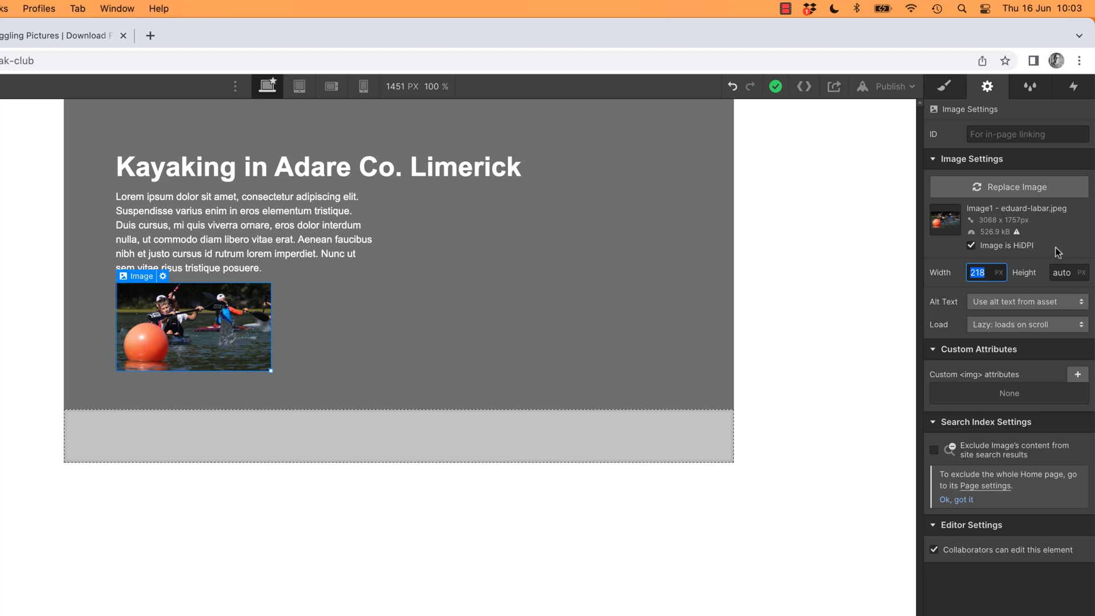
pyautogui.write('250')
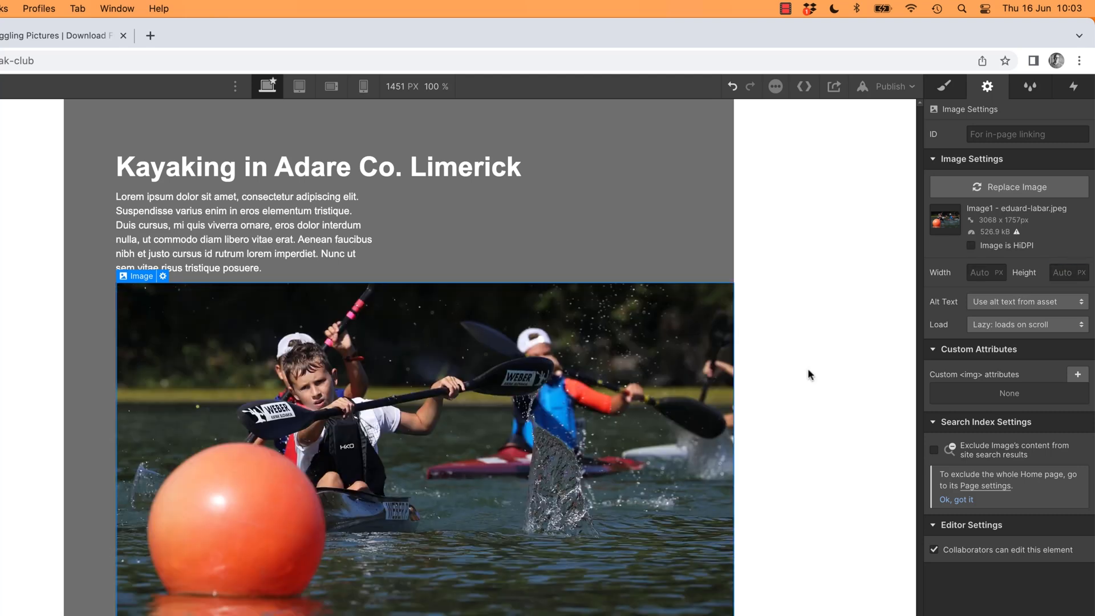
pyautogui.click(980, 272)
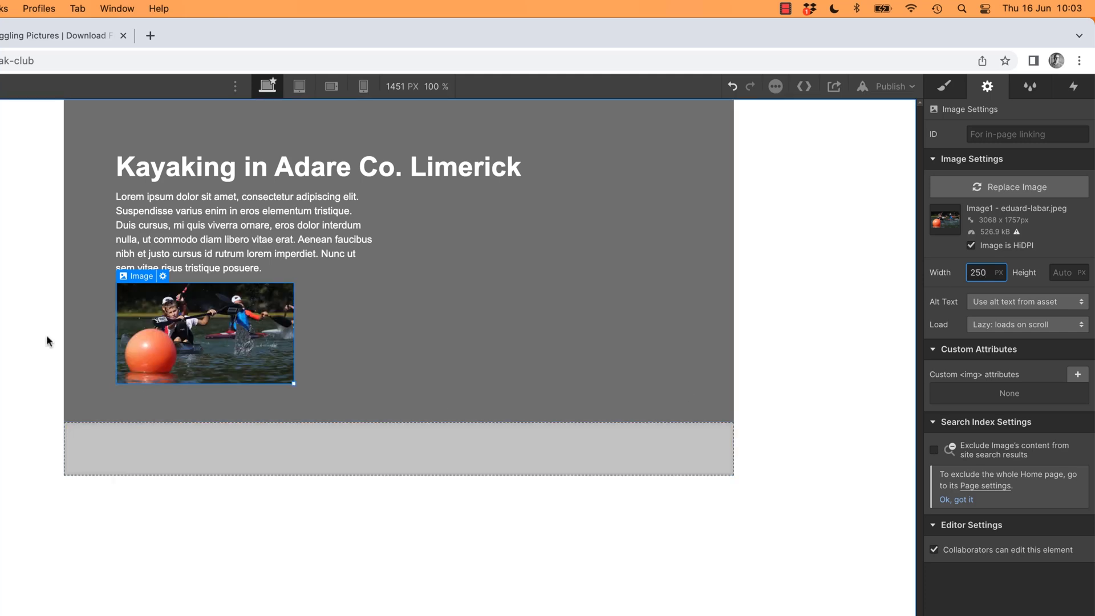
pyautogui.moveTo(24, 360)
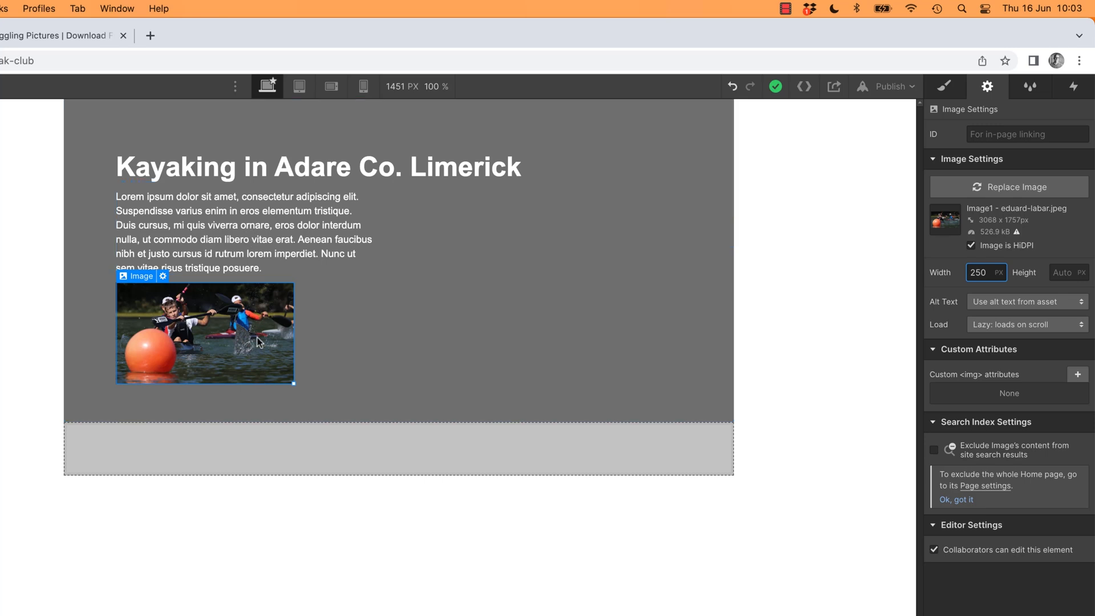
pyautogui.moveTo(795, 193)
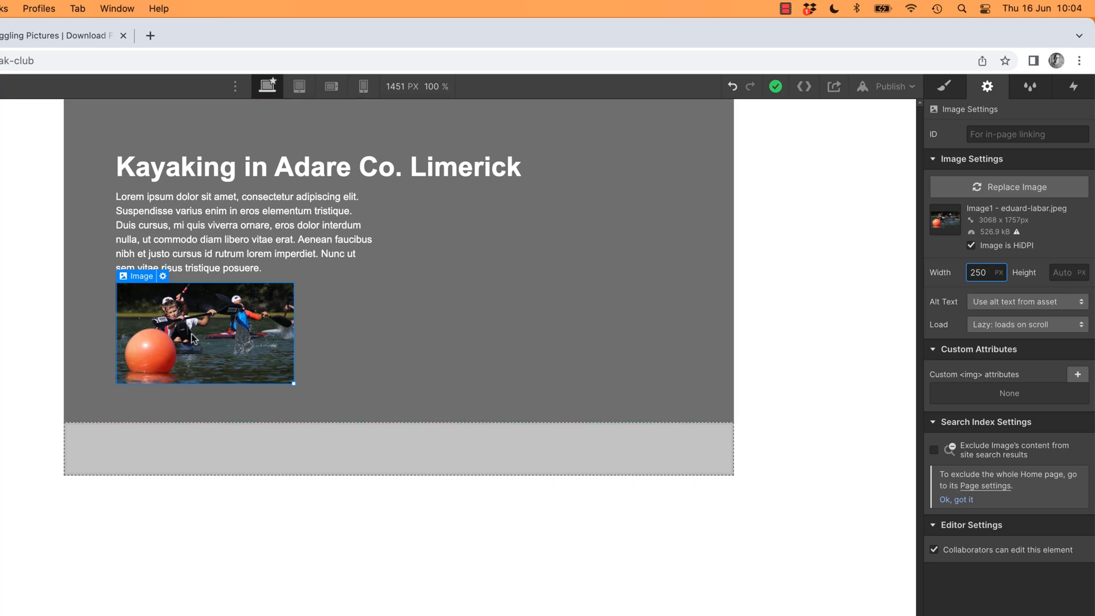
pyautogui.moveTo(221, 352)
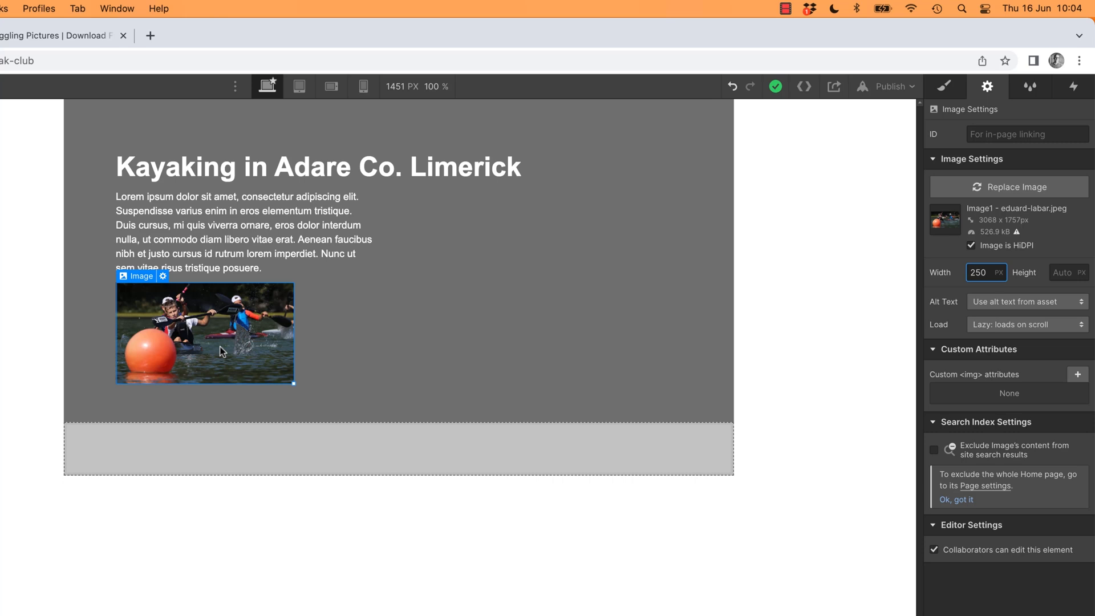
# Create and apply the 'Image Hero' class to the kayak photo.
pyautogui.click(944, 86)
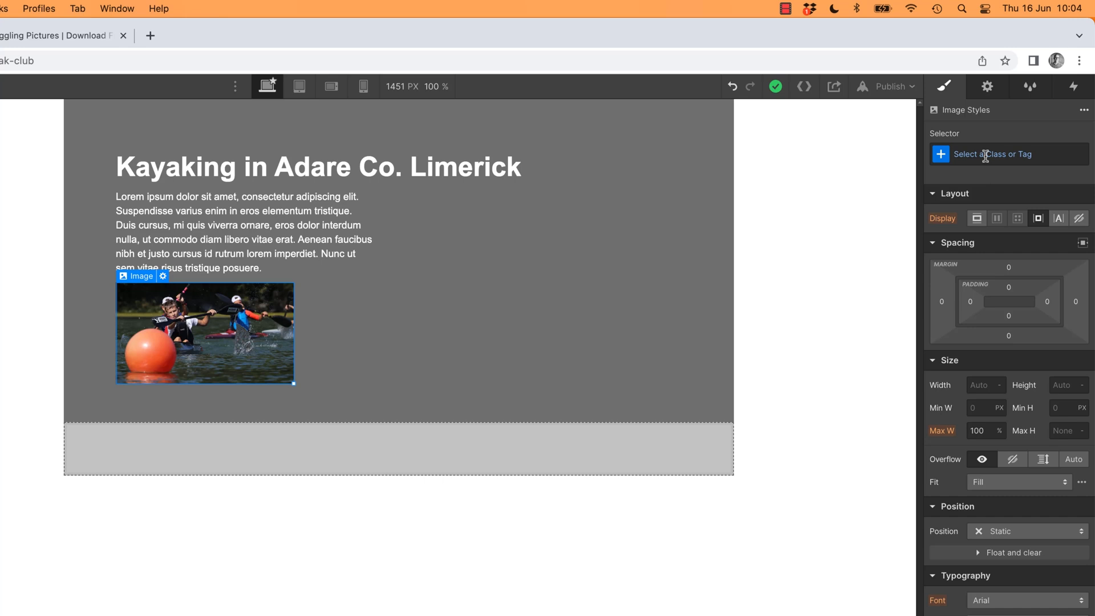
pyautogui.write('image')
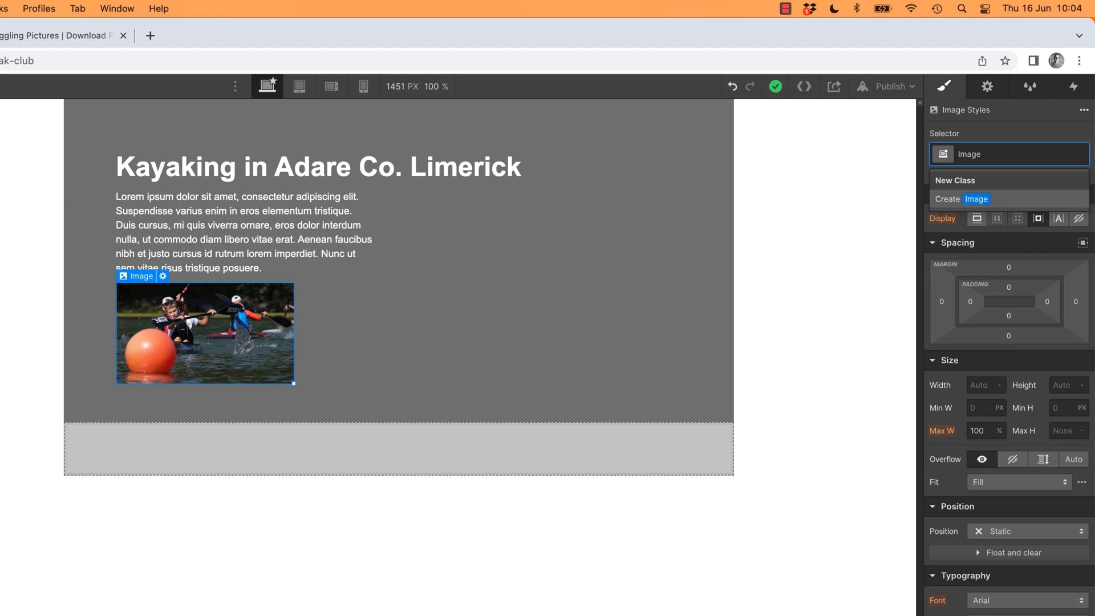
pyautogui.write('Hero')
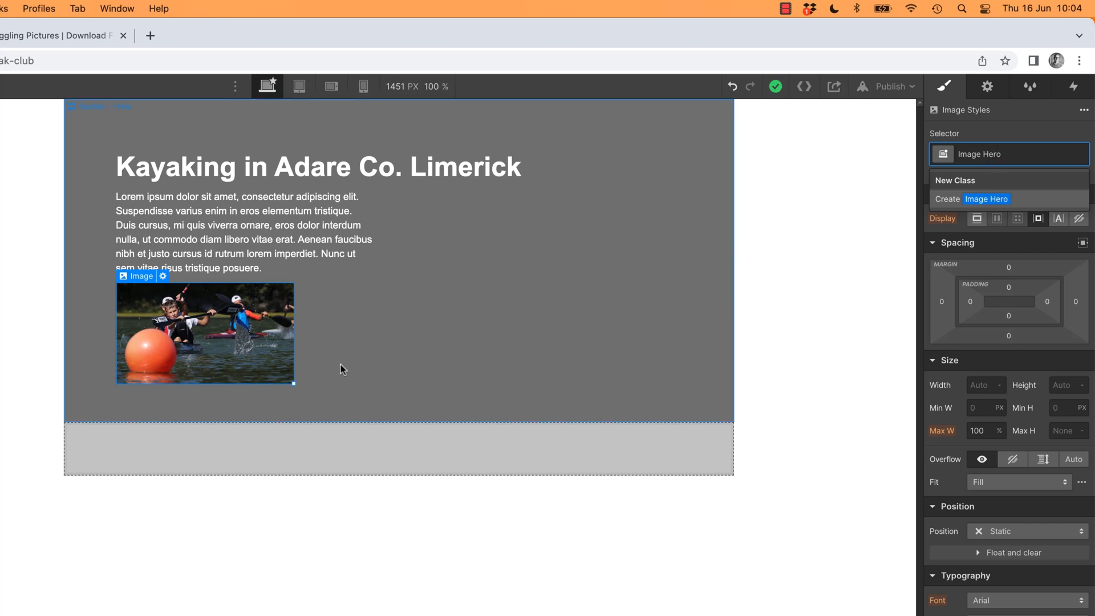
pyautogui.click(217, 446)
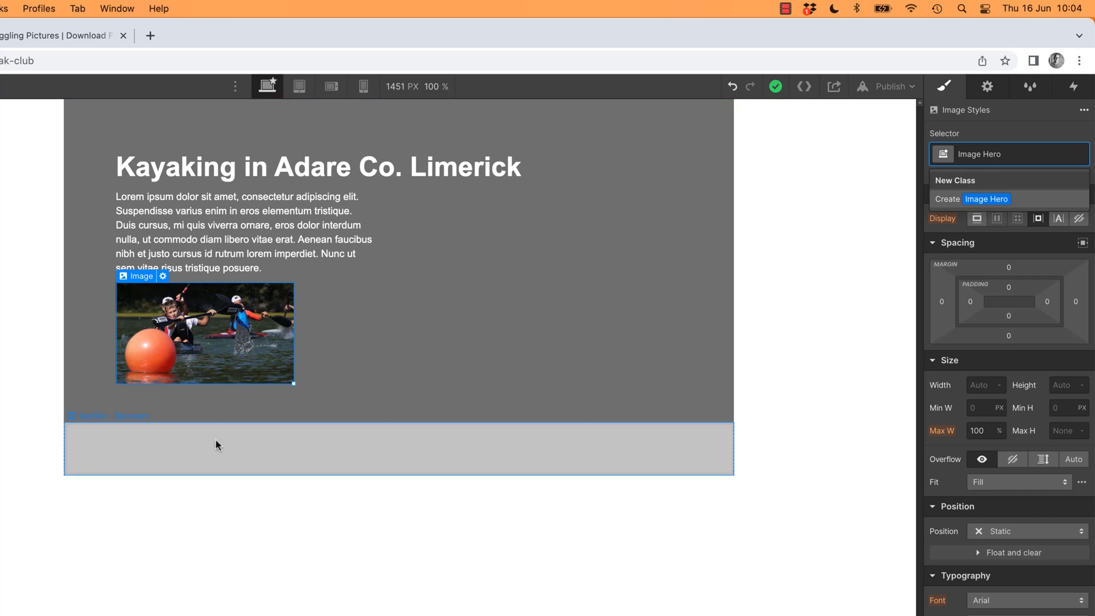
pyautogui.moveTo(212, 448)
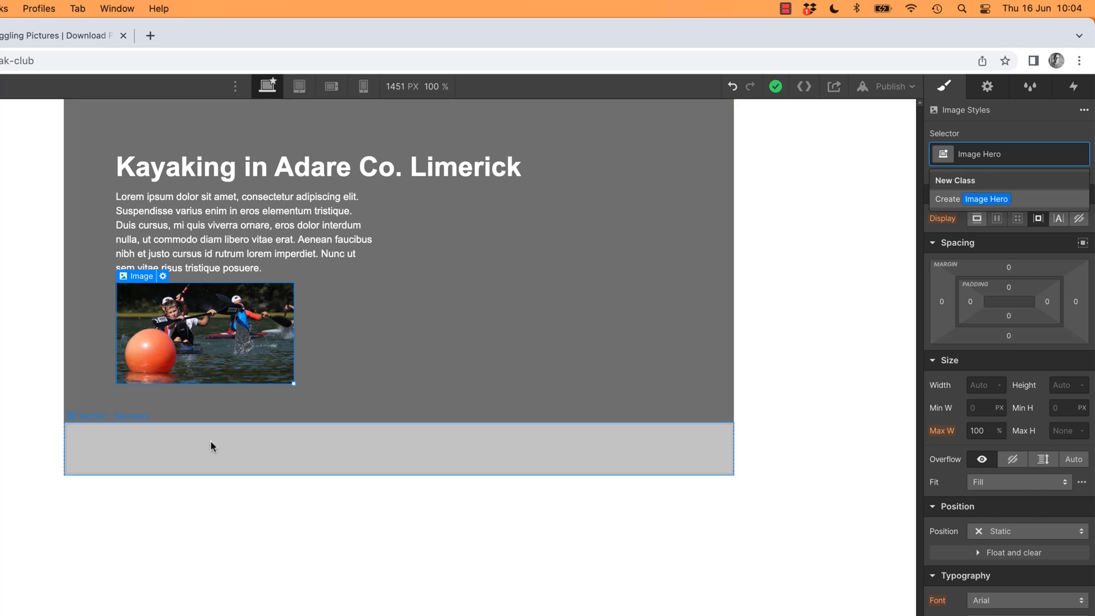
pyautogui.click(1020, 154)
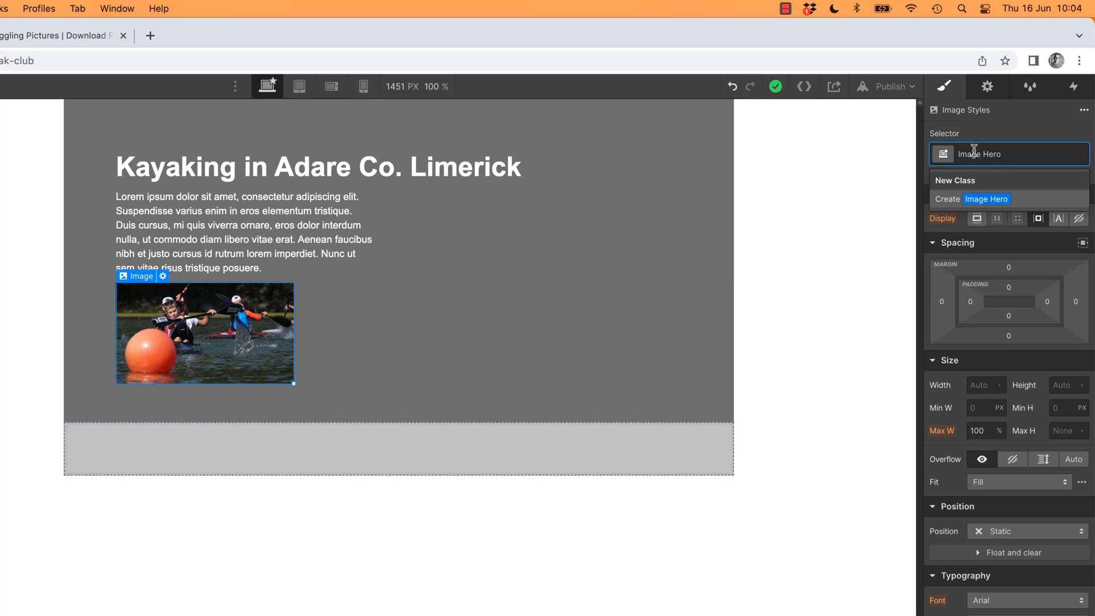
pyautogui.moveTo(1006, 154)
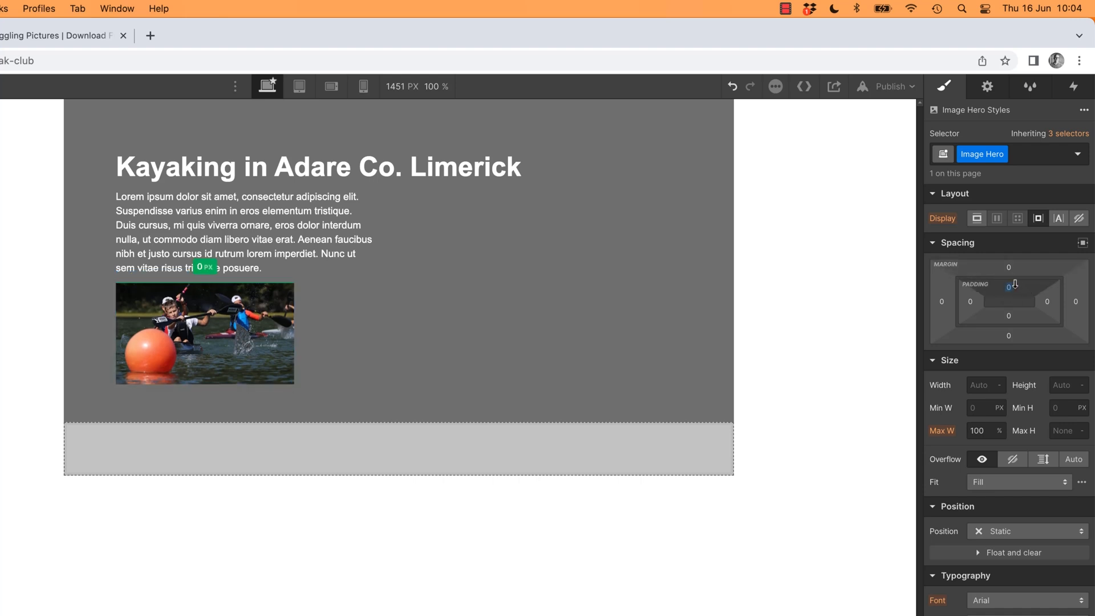
# Reset the photo's top padding to 0 and give it a 32 px top margin.
pyautogui.moveTo(1008, 287); pyautogui.dragTo(1008, 306)
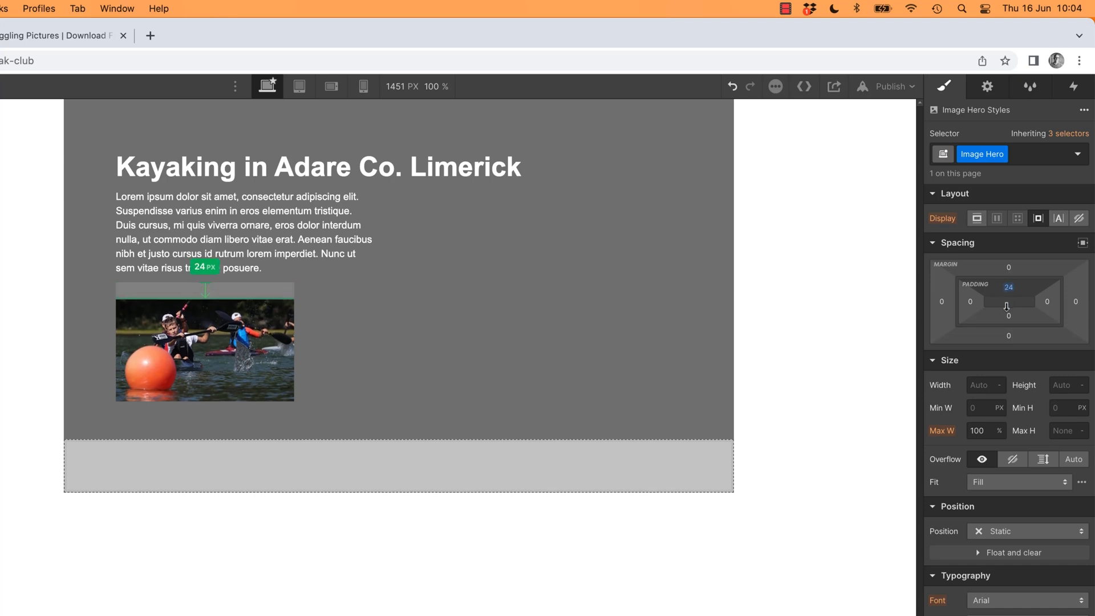
pyautogui.moveTo(1008, 287); pyautogui.dragTo(1008, 290)
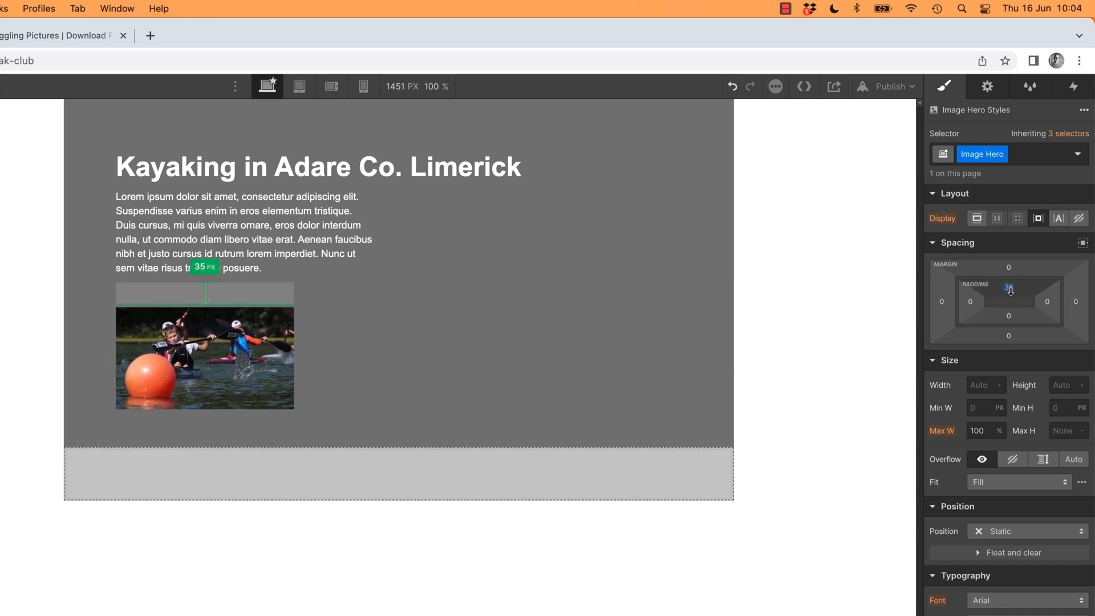
pyautogui.moveTo(1009, 290); pyautogui.dragTo(1009, 293)
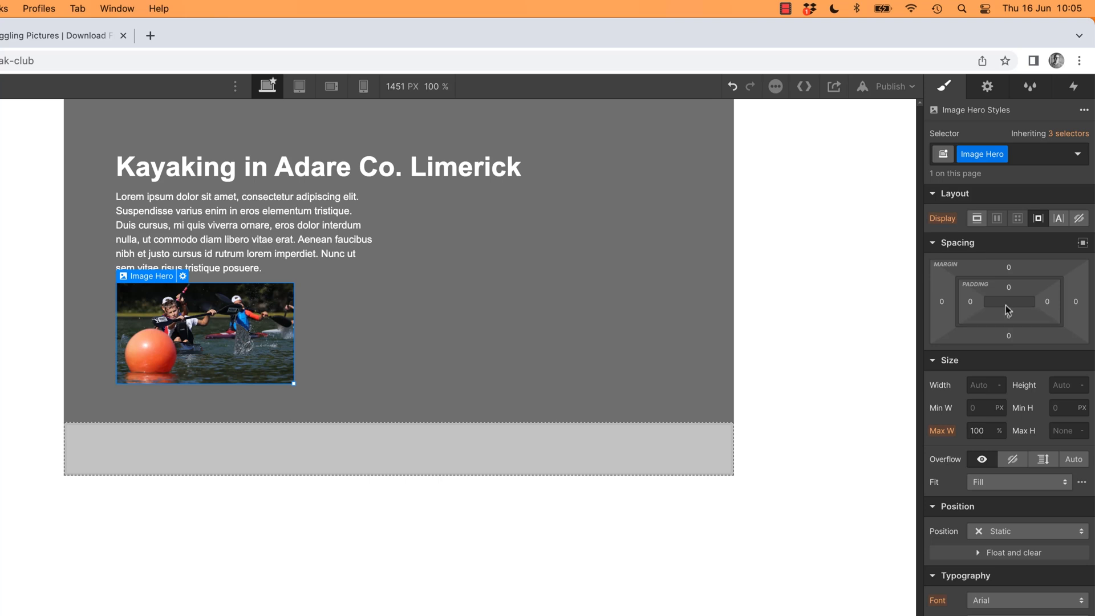
pyautogui.moveTo(1008, 301); pyautogui.dragTo(1008, 279)
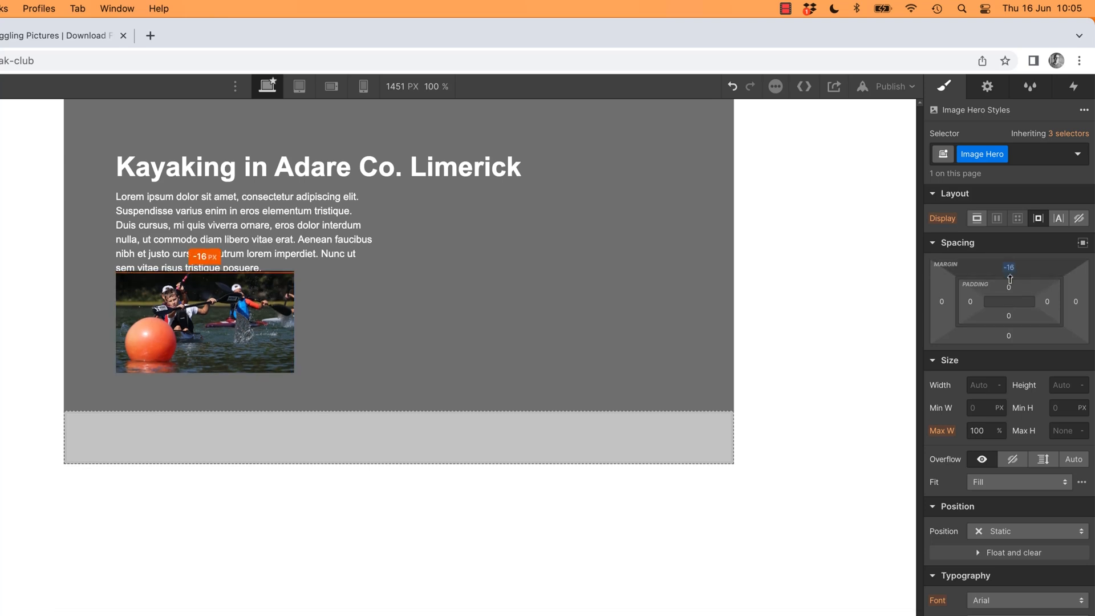
pyautogui.moveTo(1008, 280); pyautogui.dragTo(1008, 273)
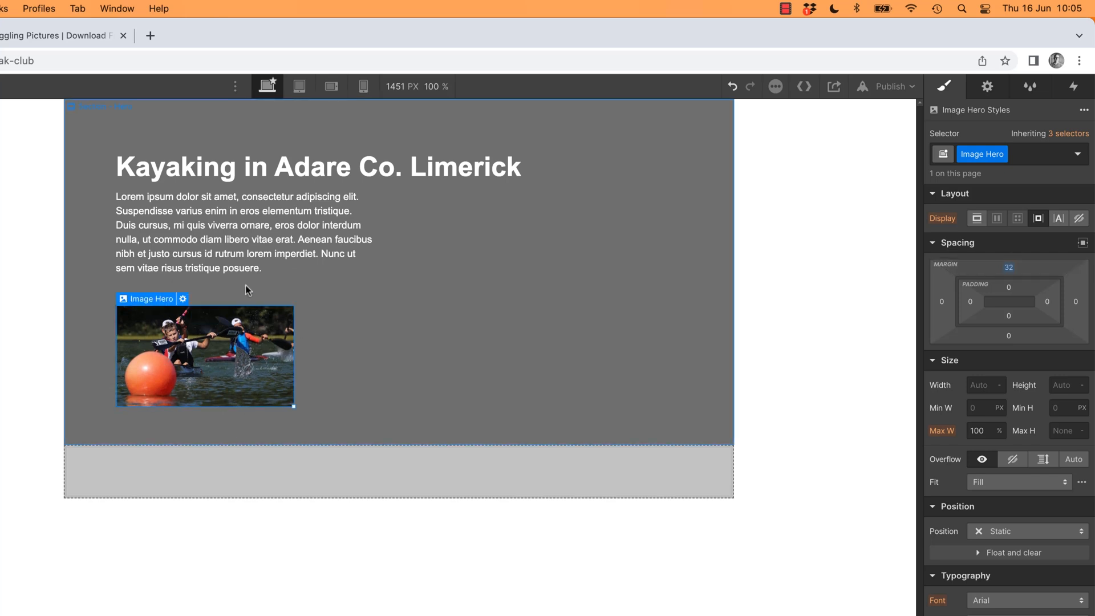
pyautogui.moveTo(384, 402)
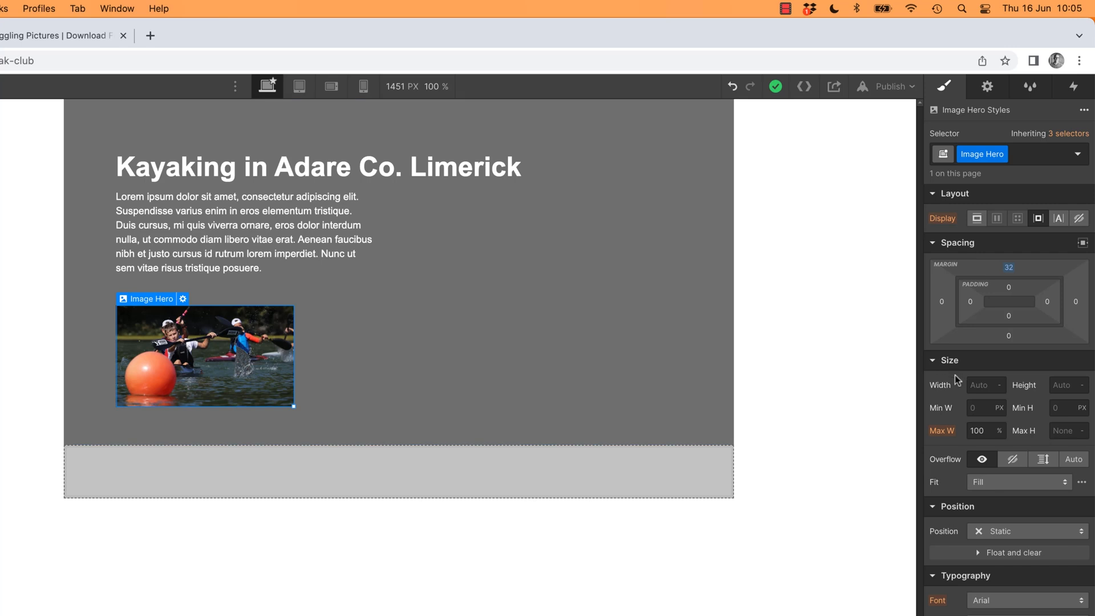
pyautogui.moveTo(1008, 287)
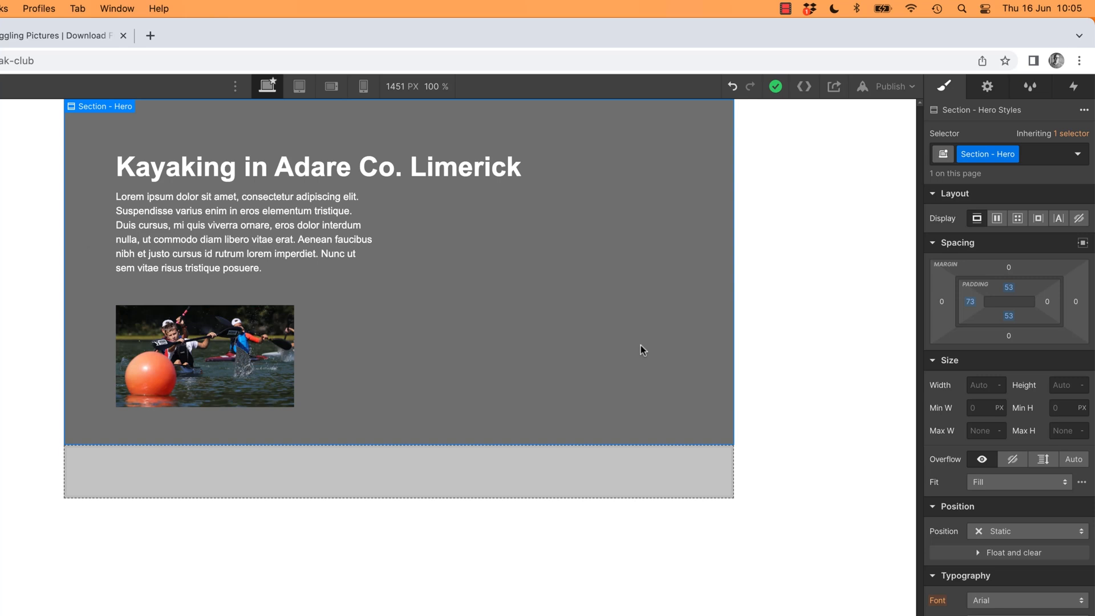
pyautogui.moveTo(633, 342)
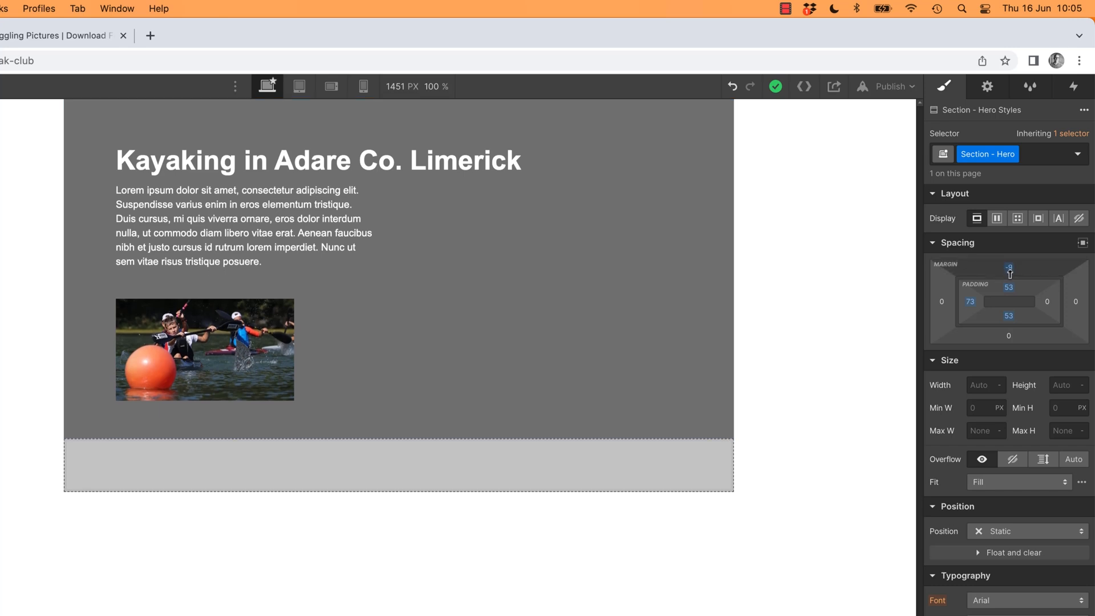
pyautogui.moveTo(1008, 271); pyautogui.dragTo(1008, 238)
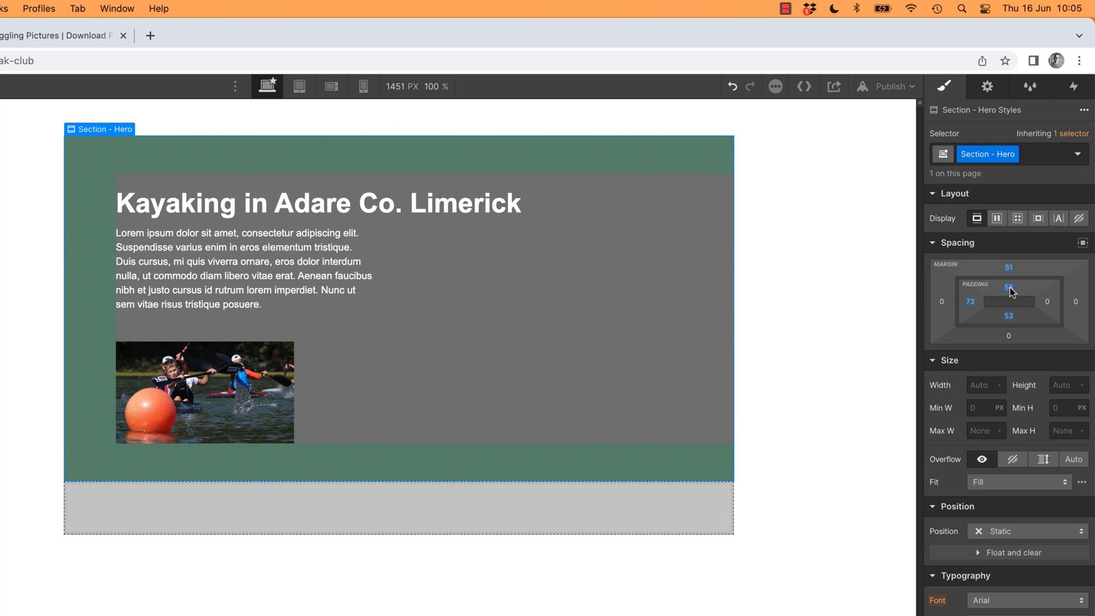
pyautogui.moveTo(1009, 289); pyautogui.dragTo(1009, 306)
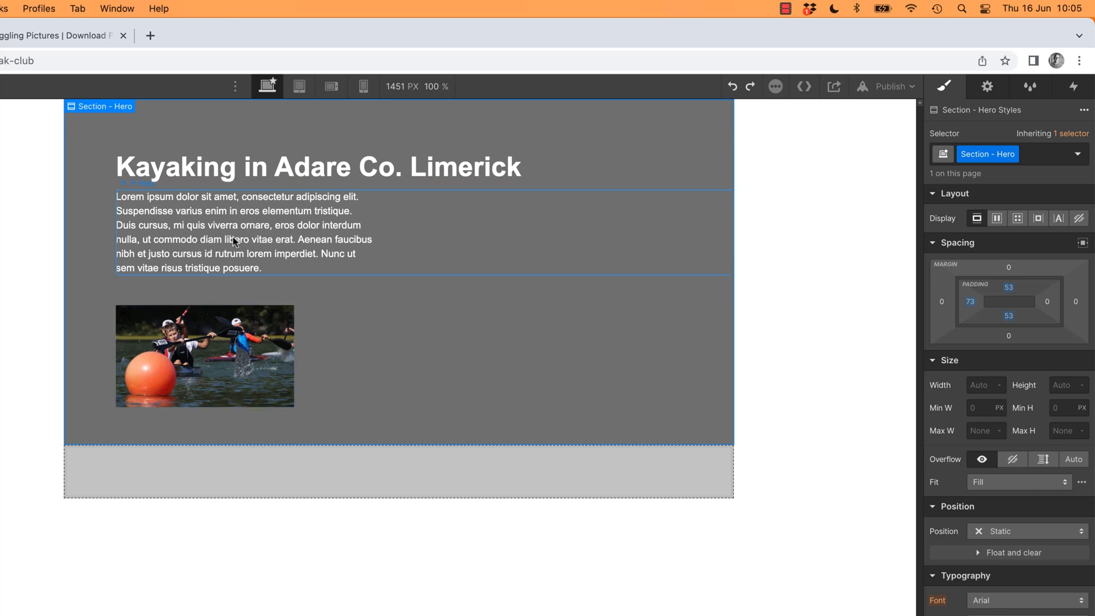
# Select the P Hero paragraph in the hero section.
pyautogui.click(226, 226)
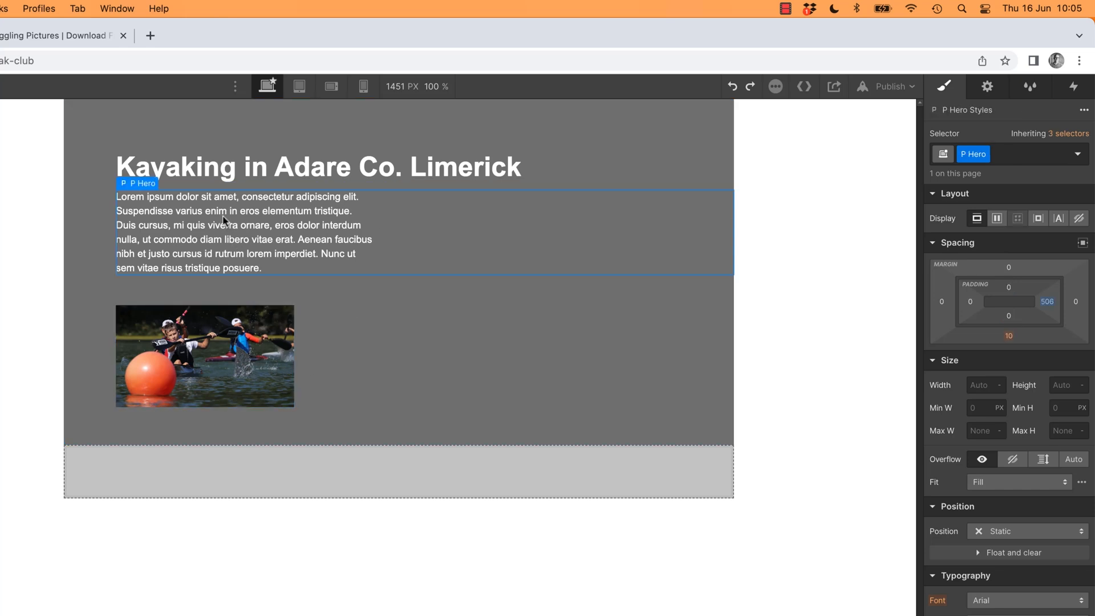
pyautogui.moveTo(234, 199)
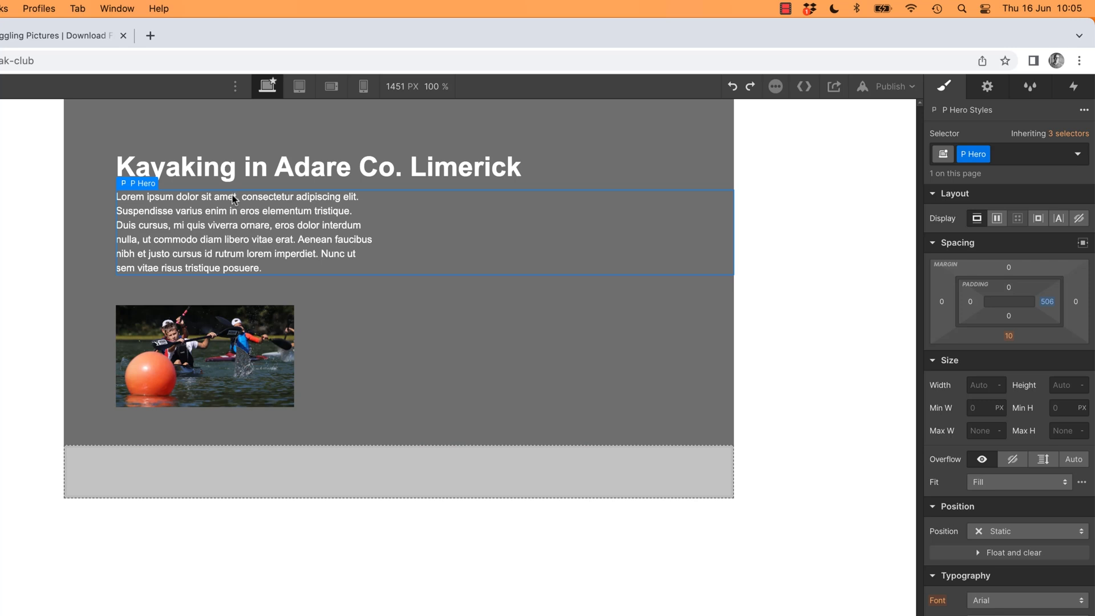
pyautogui.moveTo(187, 217)
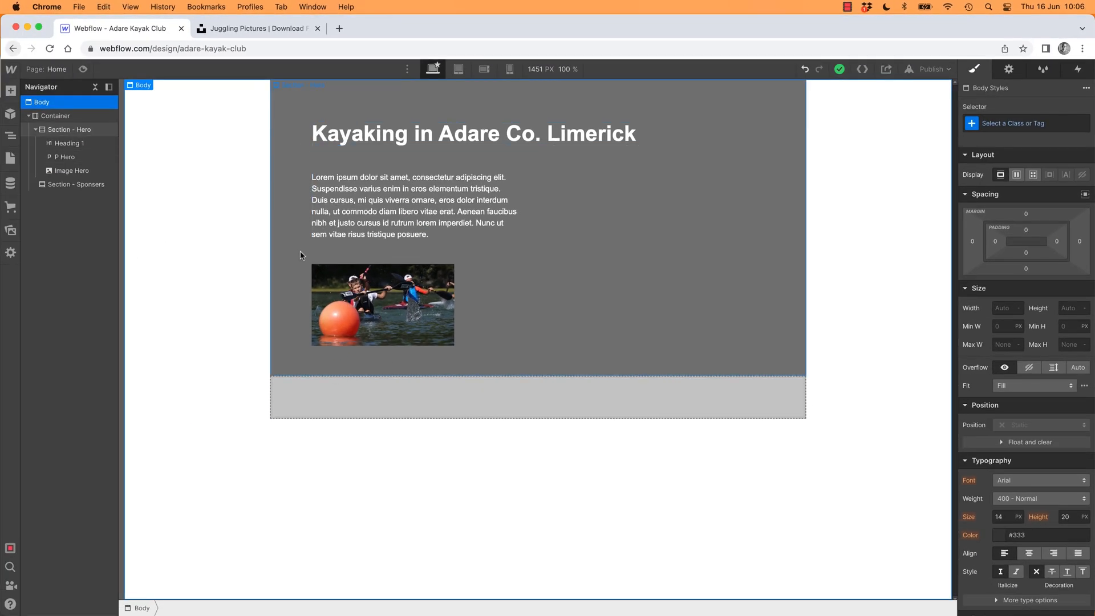
# Inspect the hero paragraph, Image Hero photo and hero section, nudging the section's top margin.
pyautogui.click(395, 194)
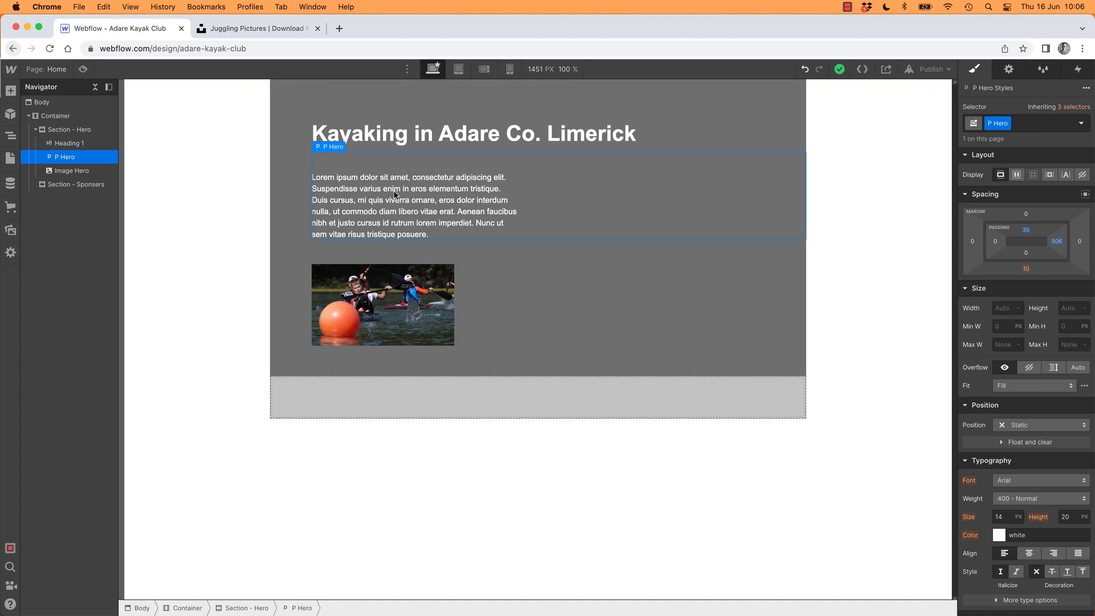
pyautogui.click(62, 171)
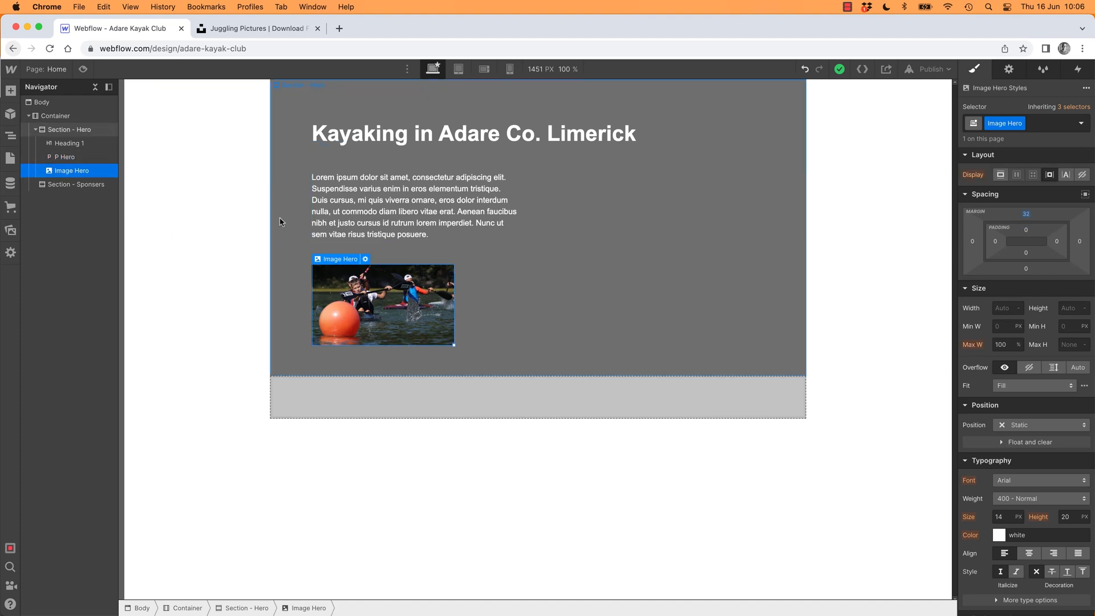
pyautogui.click(57, 129)
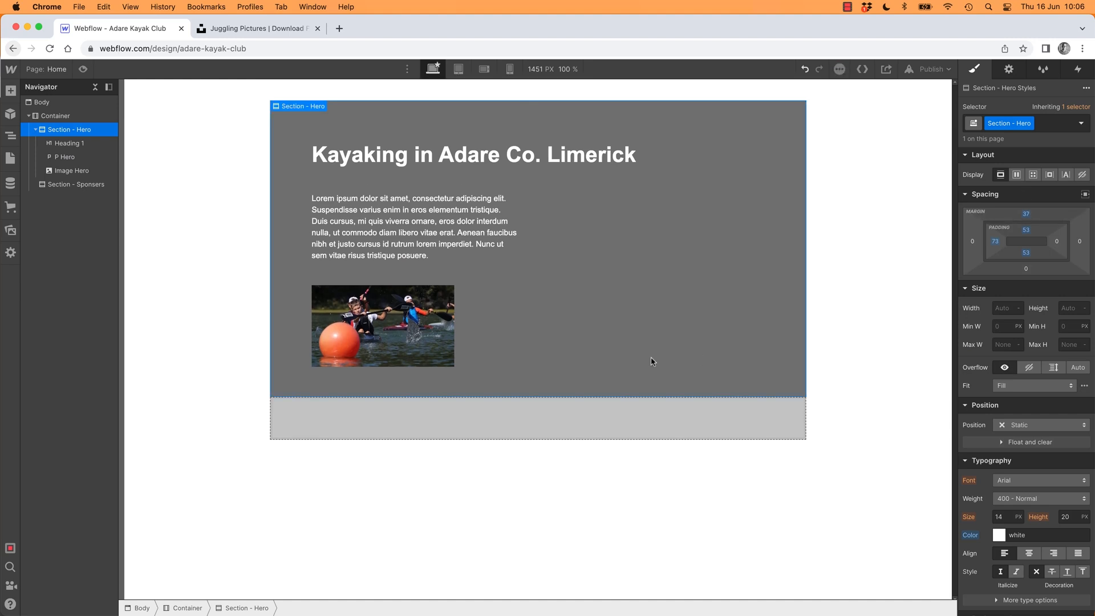
pyautogui.moveTo(1026, 234); pyautogui.dragTo(1026, 228)
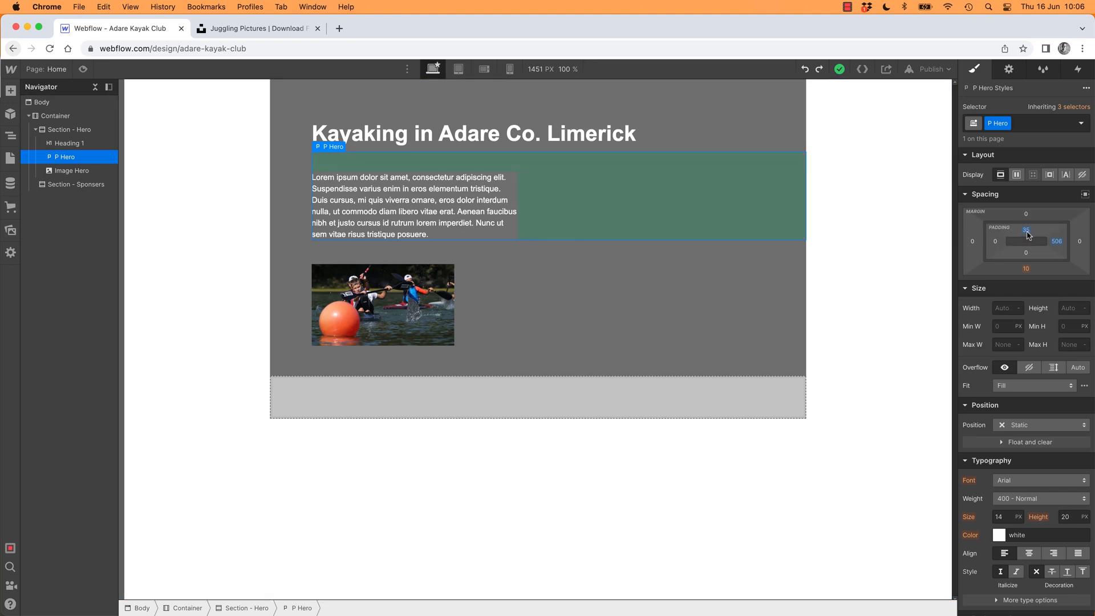
# Clear the hero paragraph's top padding and margin back to 0, then select the 32 px-margin Image Hero photo.
pyautogui.click(1026, 230)
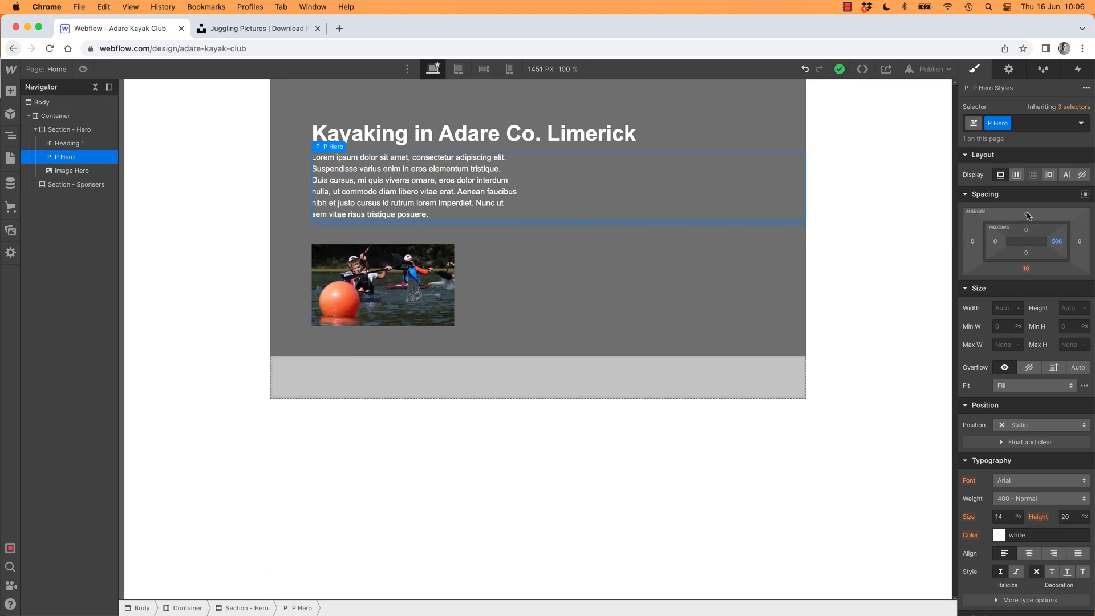
pyautogui.moveTo(1026, 214); pyautogui.dragTo(1026, 202)
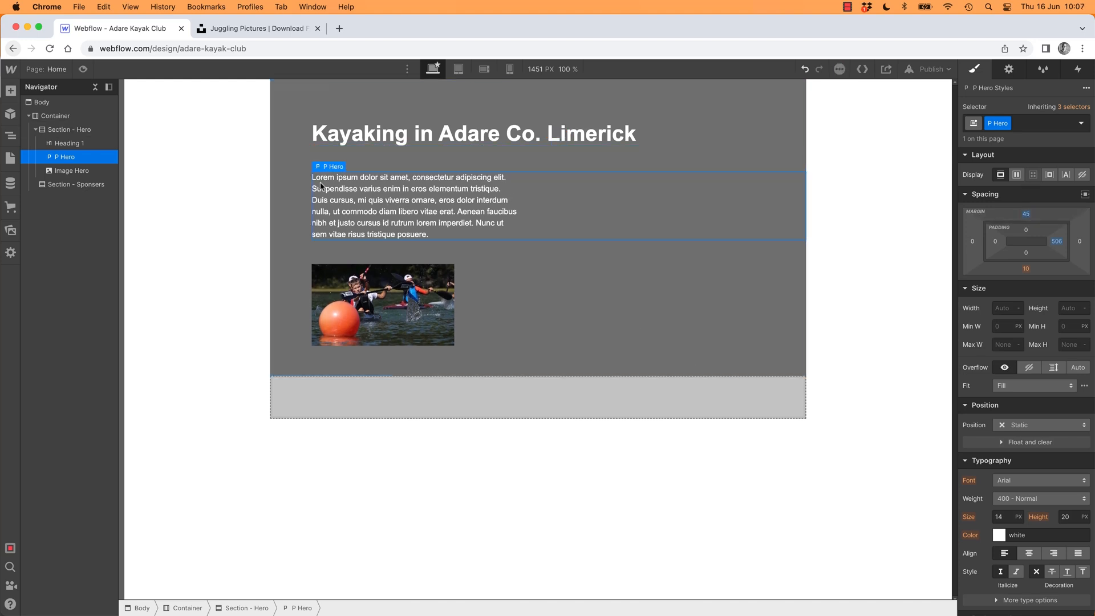
pyautogui.click(474, 133)
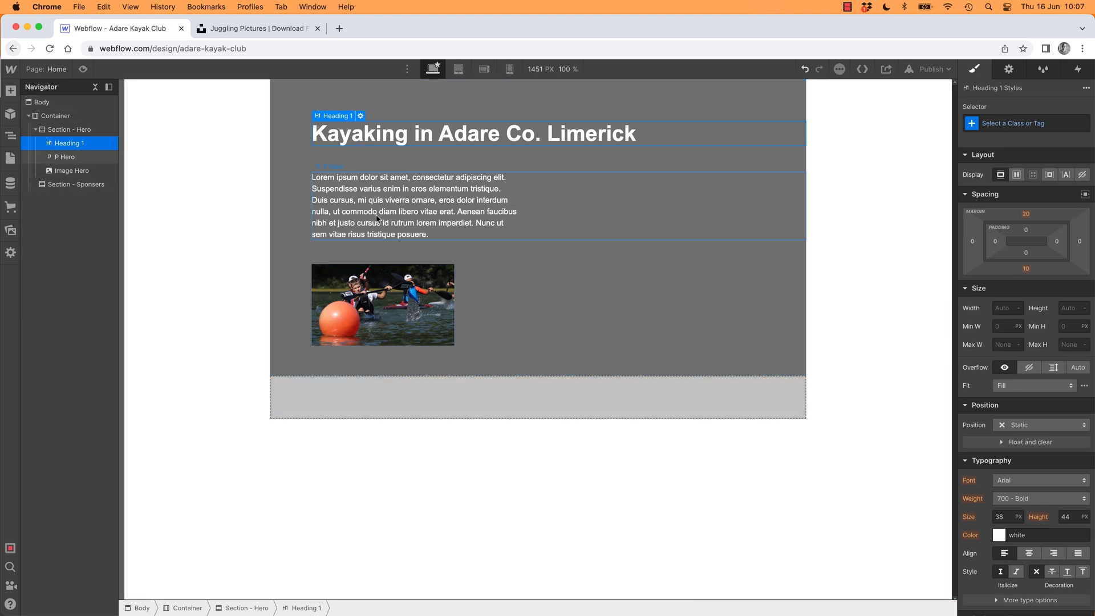
pyautogui.click(407, 200)
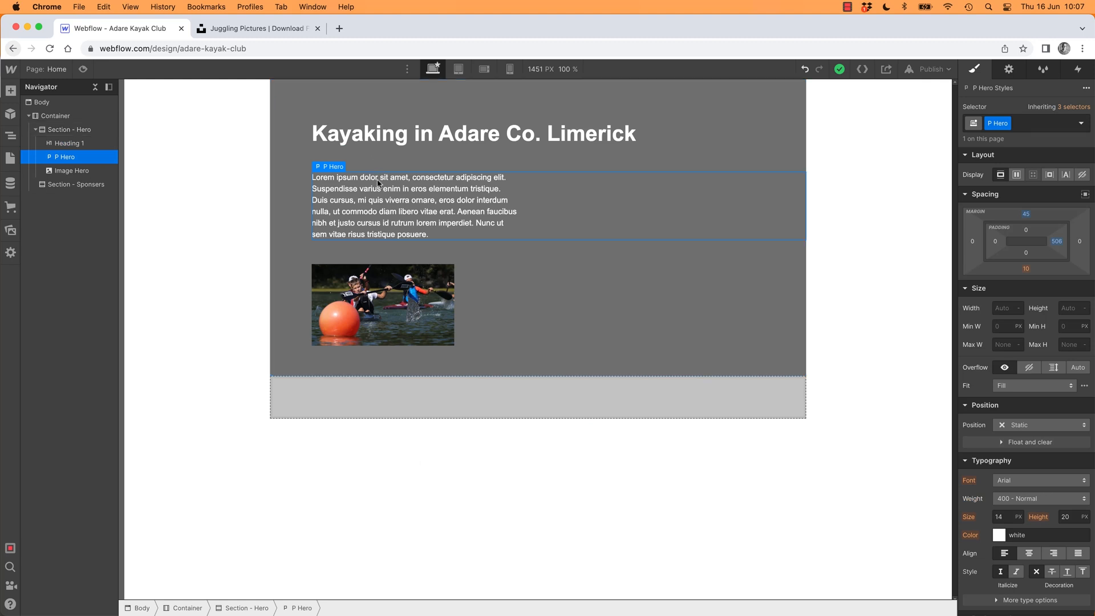
pyautogui.moveTo(368, 246)
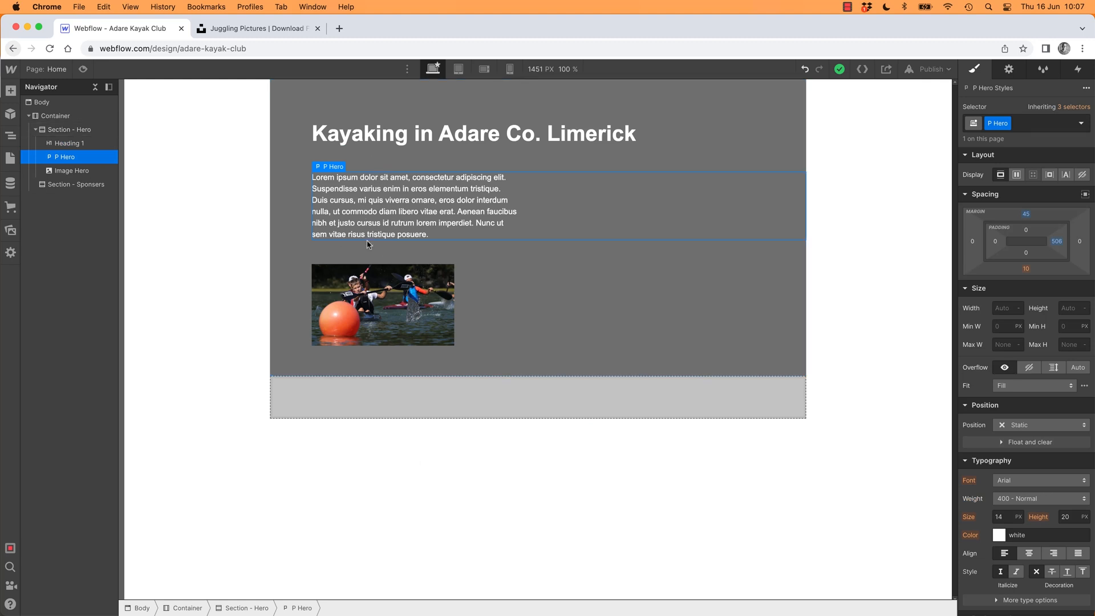
pyautogui.moveTo(342, 200)
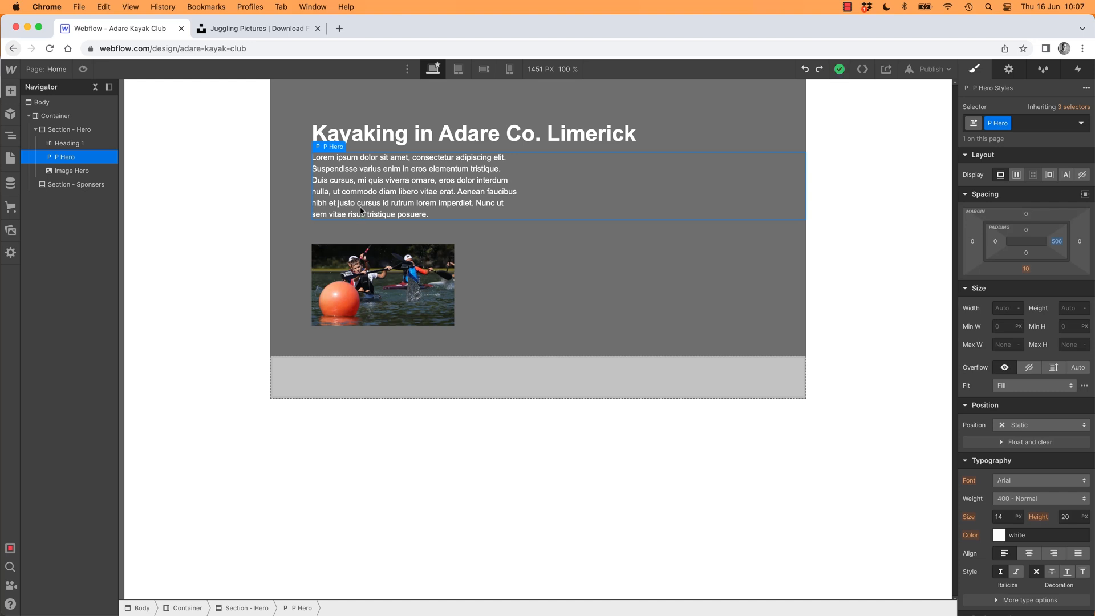
pyautogui.click(382, 284)
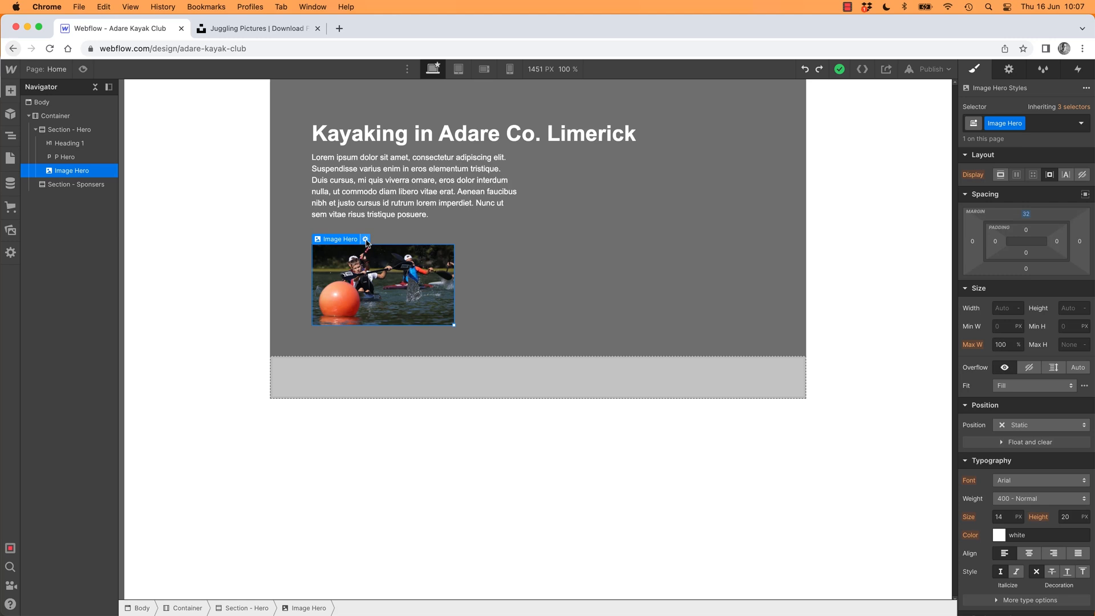
pyautogui.click(365, 239)
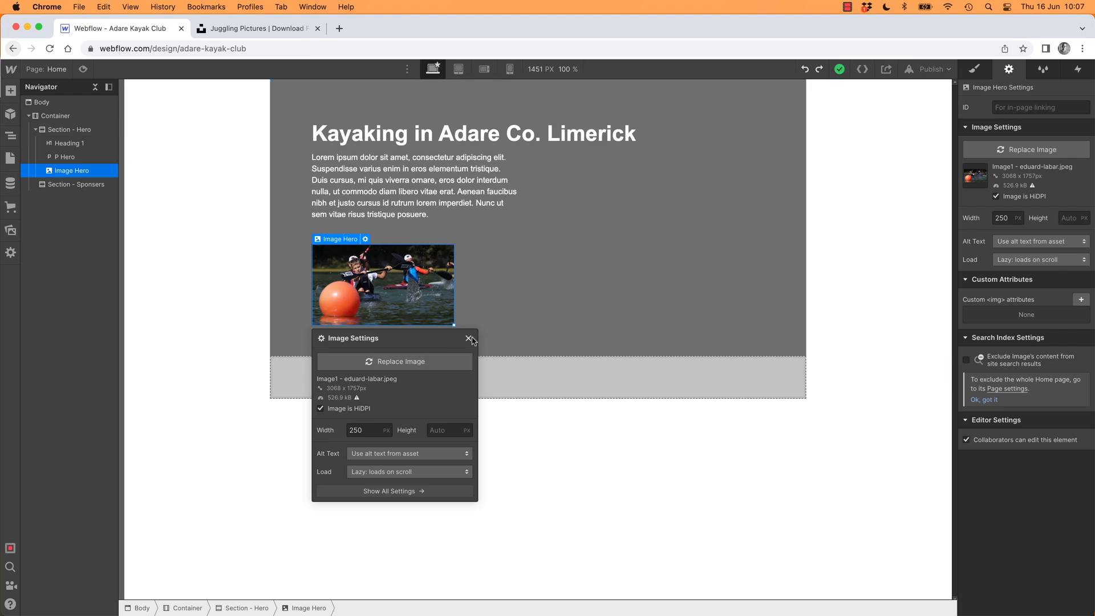
pyautogui.click(467, 338)
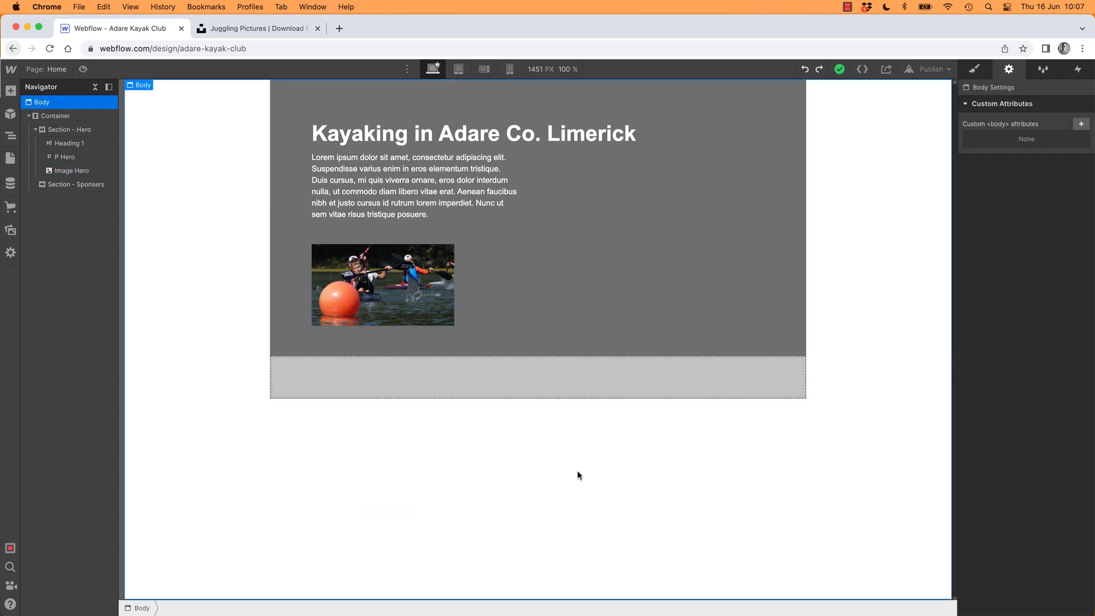